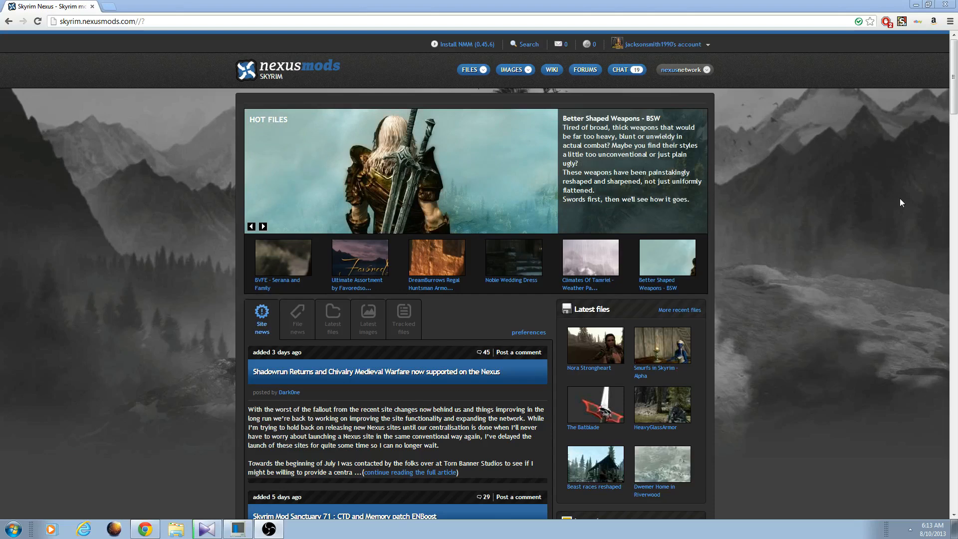
{"action": "mouse_move", "coordinate": [850, 207]}
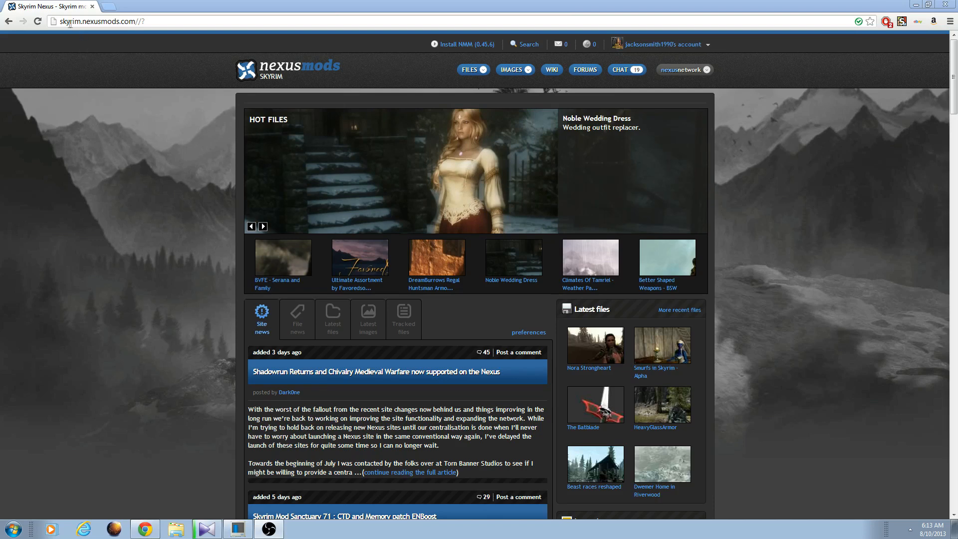
{"action": "mouse_move", "coordinate": [358, 182]}
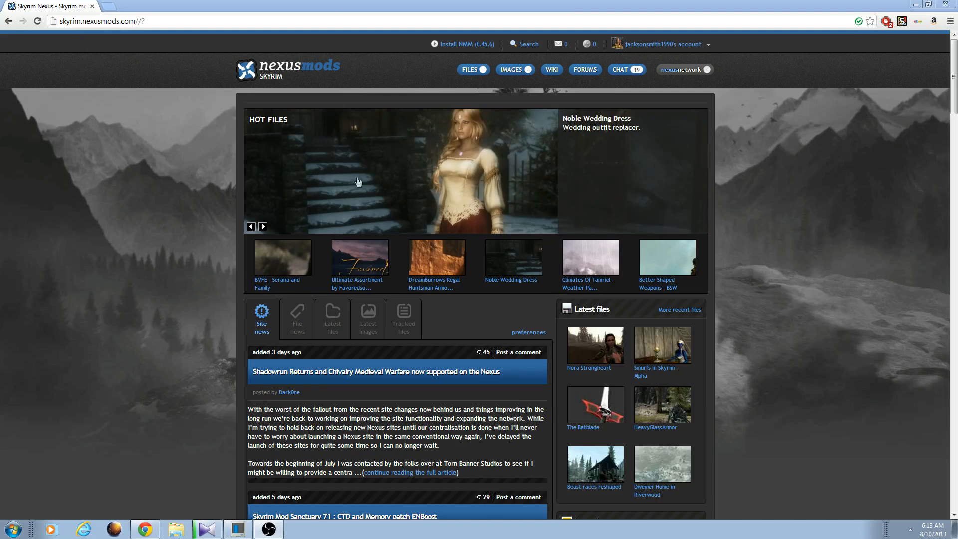
Go to the Nexus Mod Manager page and launch its downloaded installer
{"action": "left_click", "coordinate": [263, 226]}
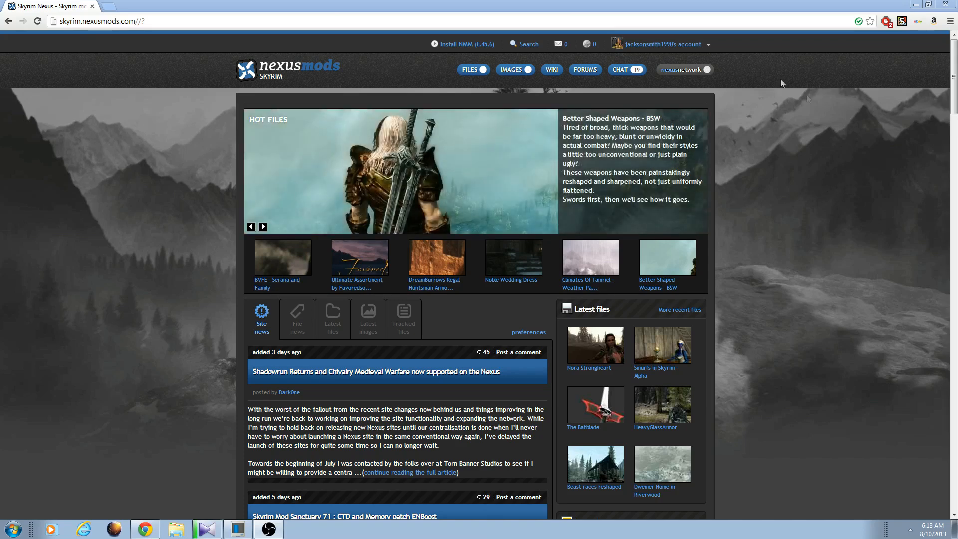
{"action": "mouse_move", "coordinate": [657, 44]}
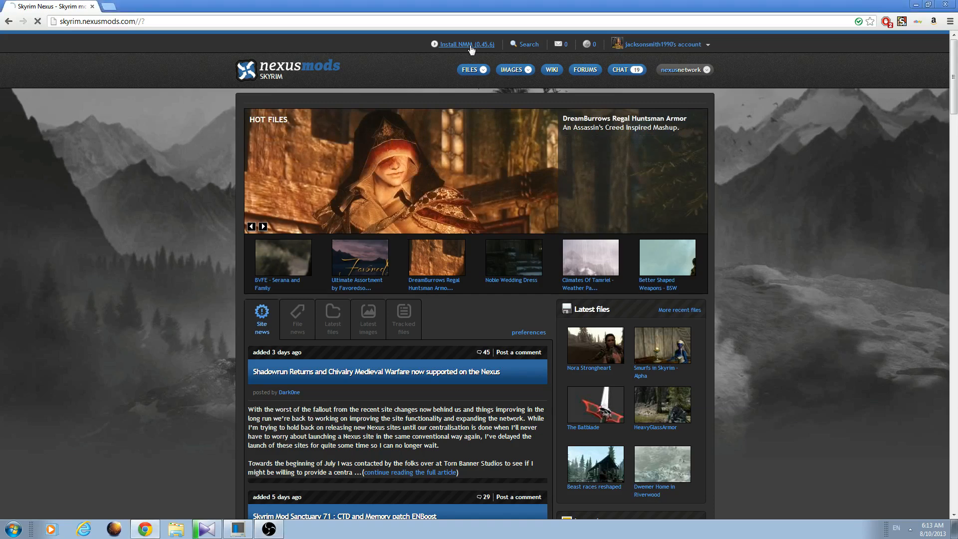
{"action": "left_click", "coordinate": [469, 69]}
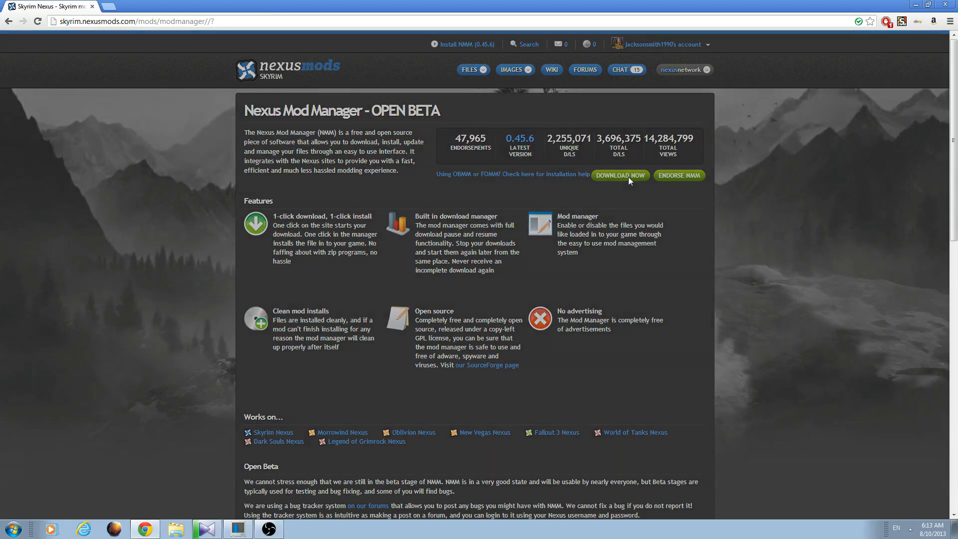
{"action": "left_click", "coordinate": [619, 175]}
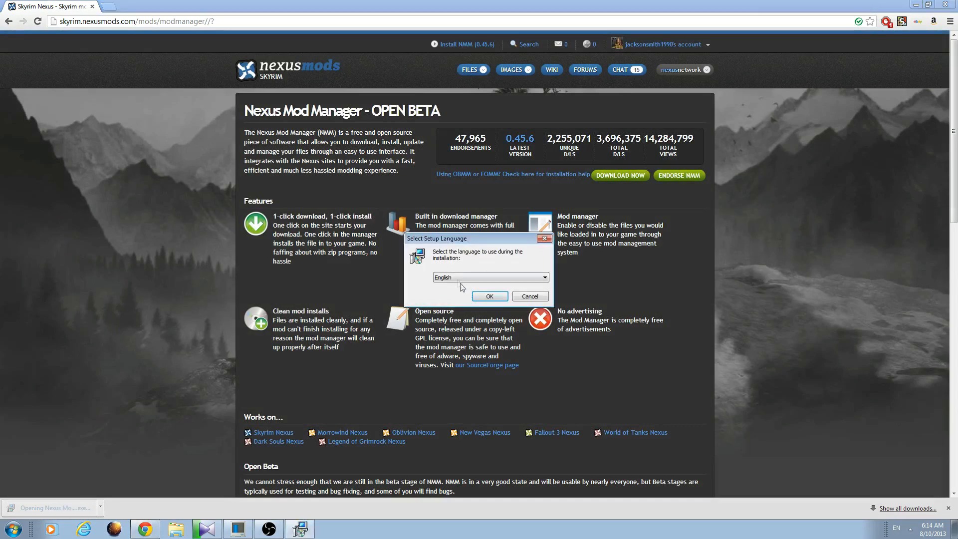
Install in English, accept the licence, keep default folders and tasks, finish without launching
{"action": "left_click", "coordinate": [489, 296]}
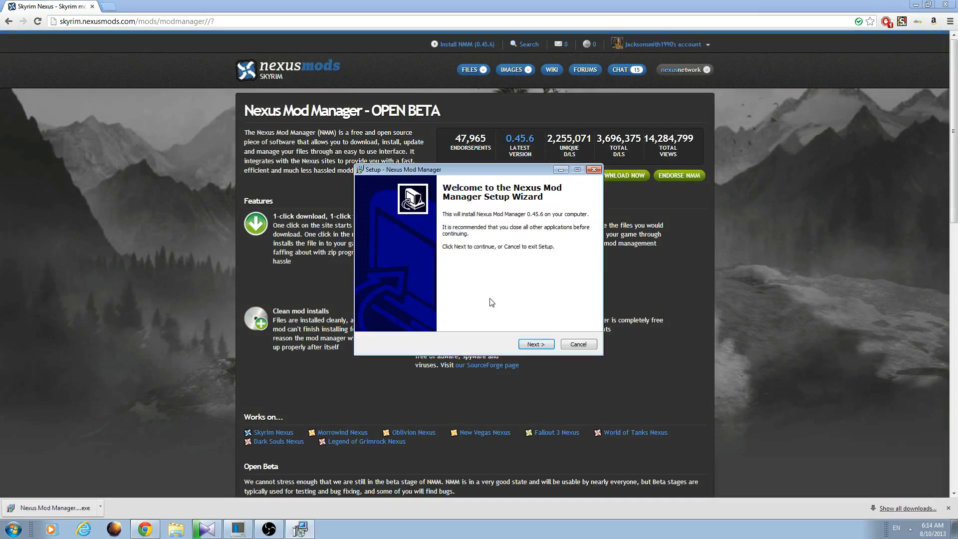
{"action": "left_click", "coordinate": [535, 343]}
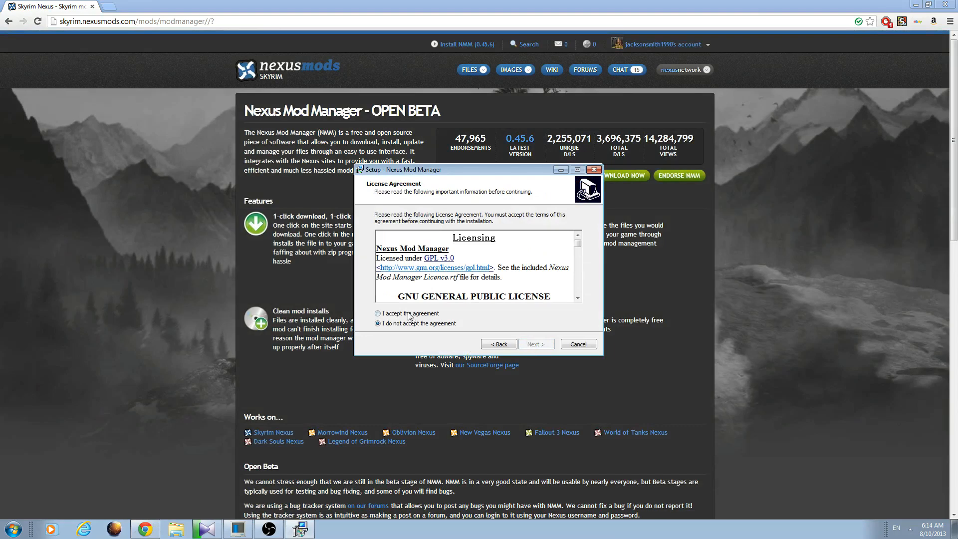
{"action": "left_click", "coordinate": [536, 344]}
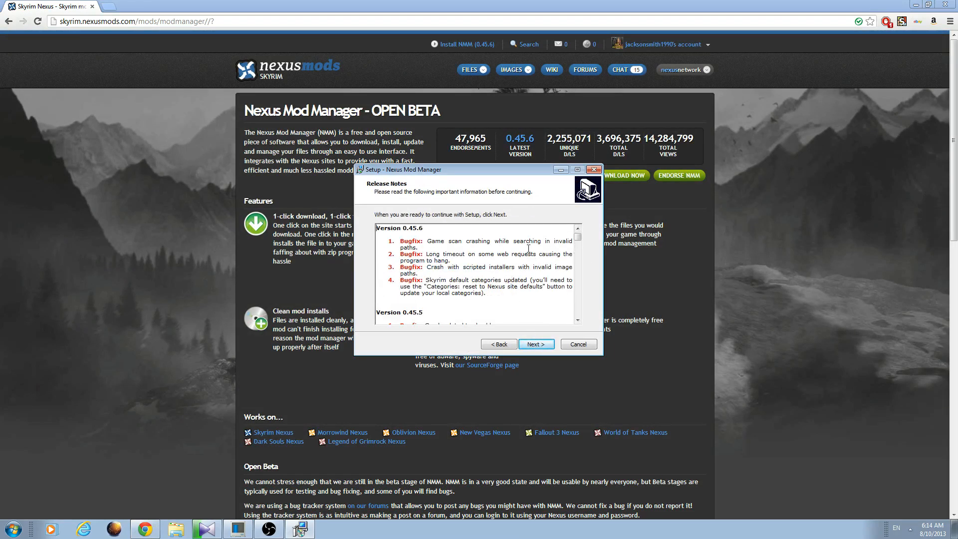
{"action": "mouse_move", "coordinate": [568, 255]}
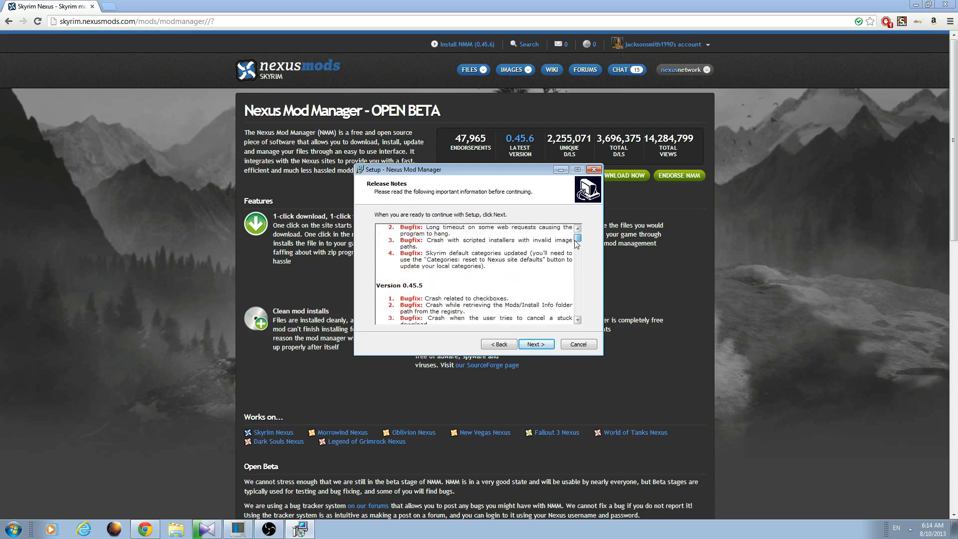
{"action": "left_click", "coordinate": [534, 344]}
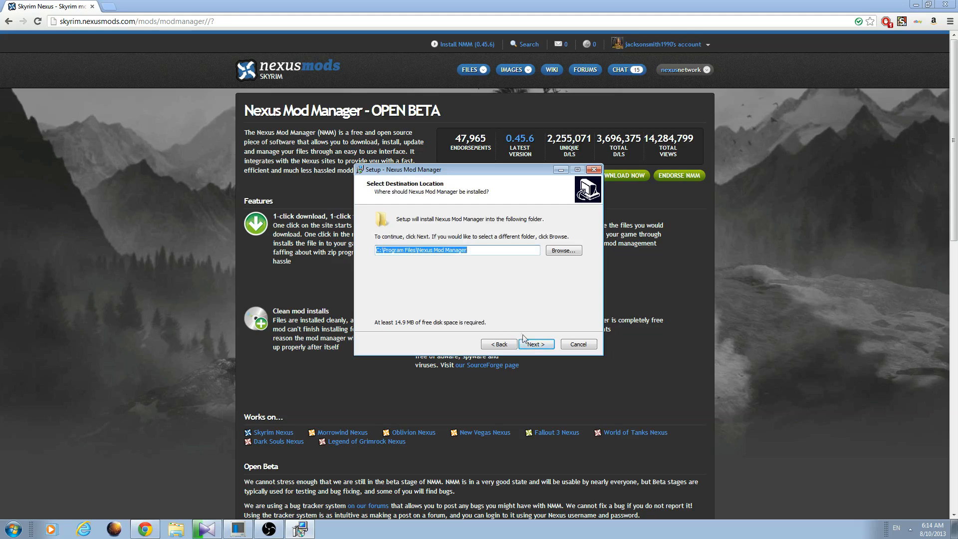
{"action": "left_click", "coordinate": [536, 343]}
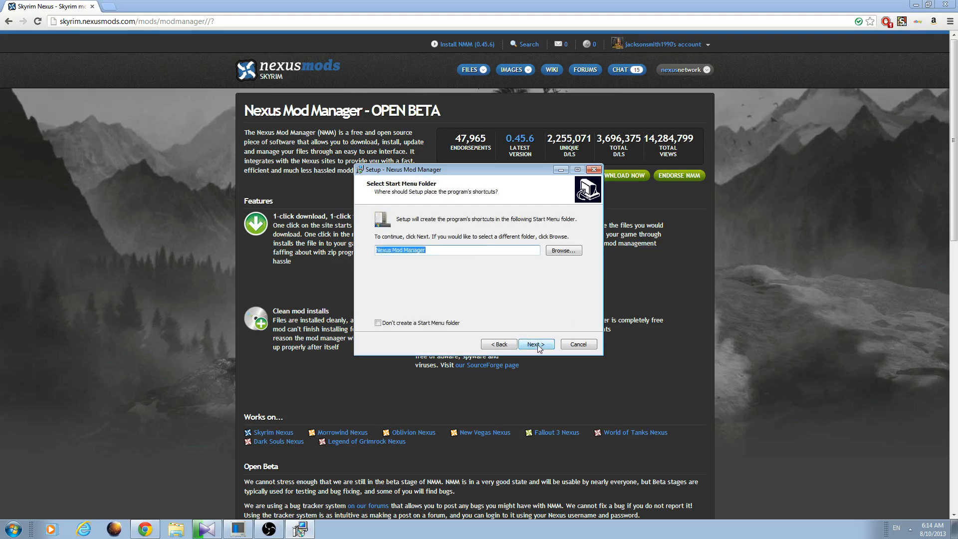
{"action": "left_click", "coordinate": [535, 344]}
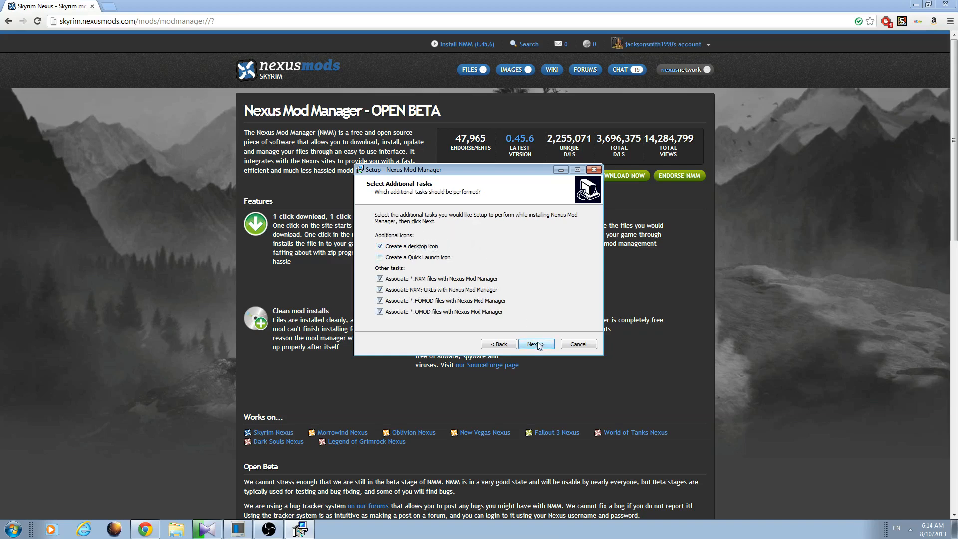
{"action": "left_click", "coordinate": [535, 343]}
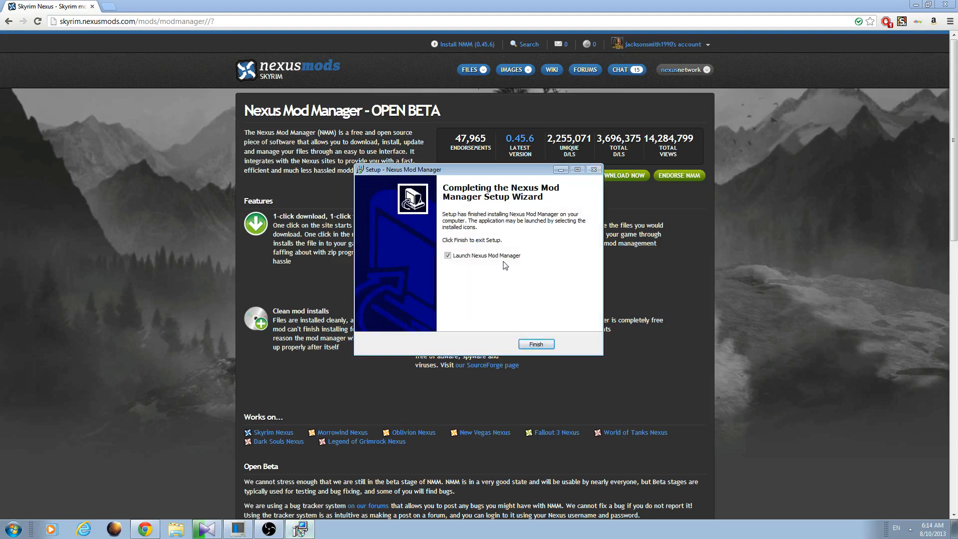
{"action": "left_click", "coordinate": [447, 255]}
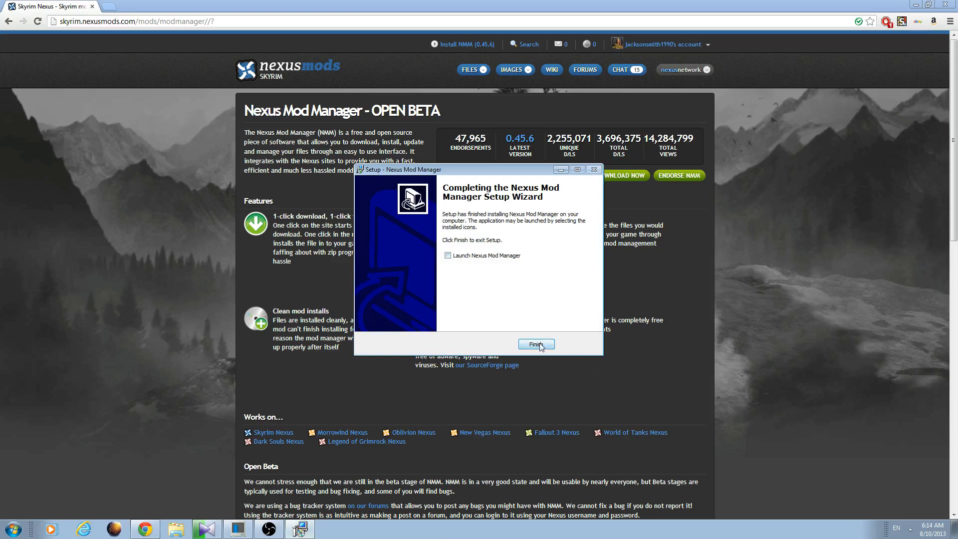
{"action": "left_click", "coordinate": [535, 344]}
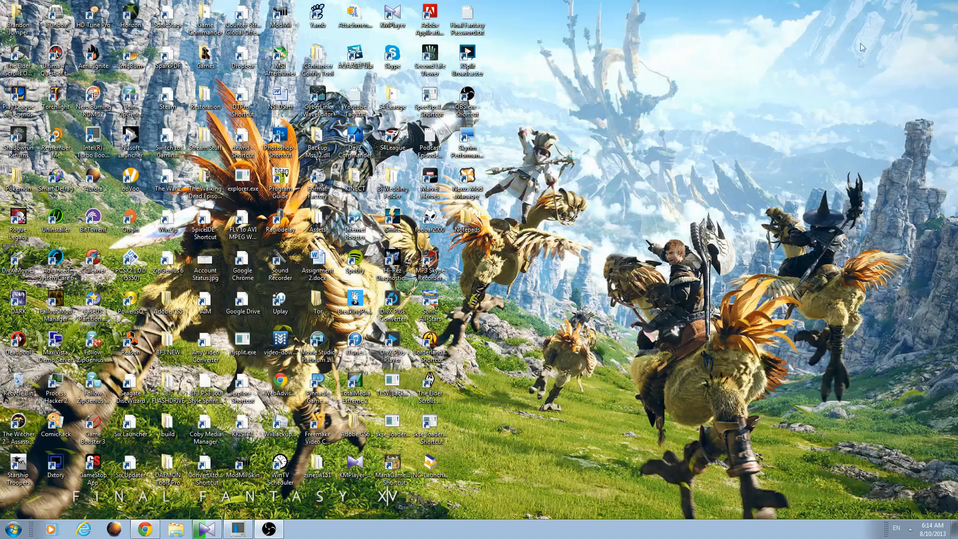
{"action": "mouse_move", "coordinate": [640, 203]}
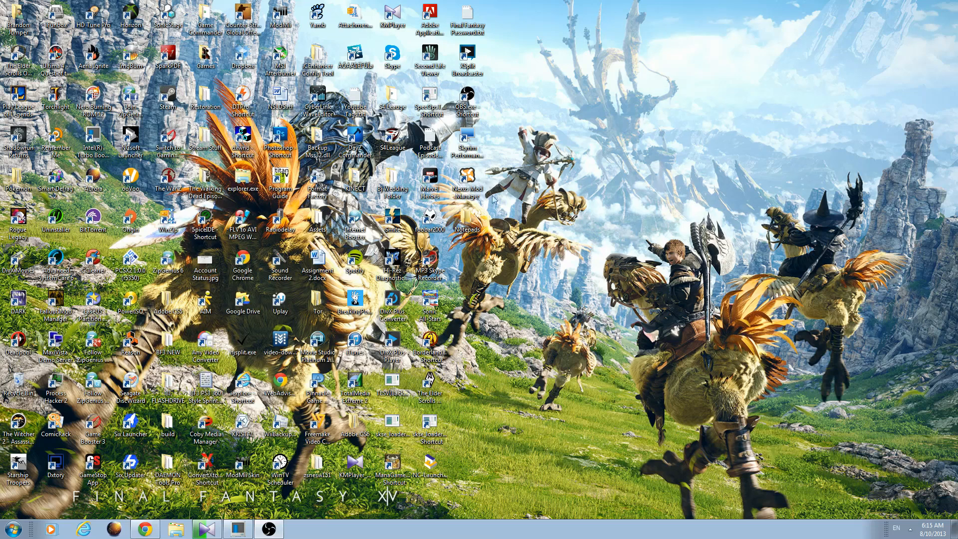
Launch Nexus Mod Manager from its desktop icon
{"action": "left_click", "coordinate": [466, 182]}
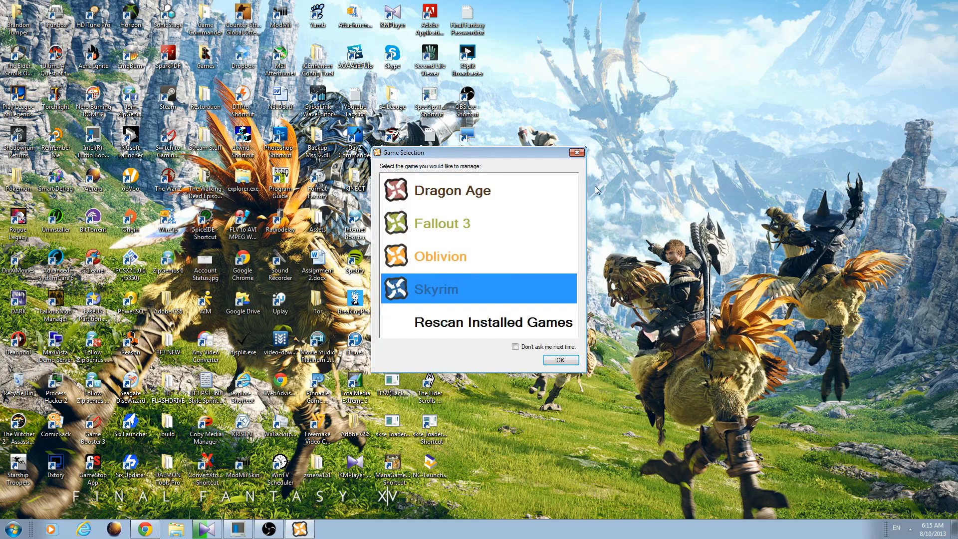
{"action": "mouse_move", "coordinate": [636, 247]}
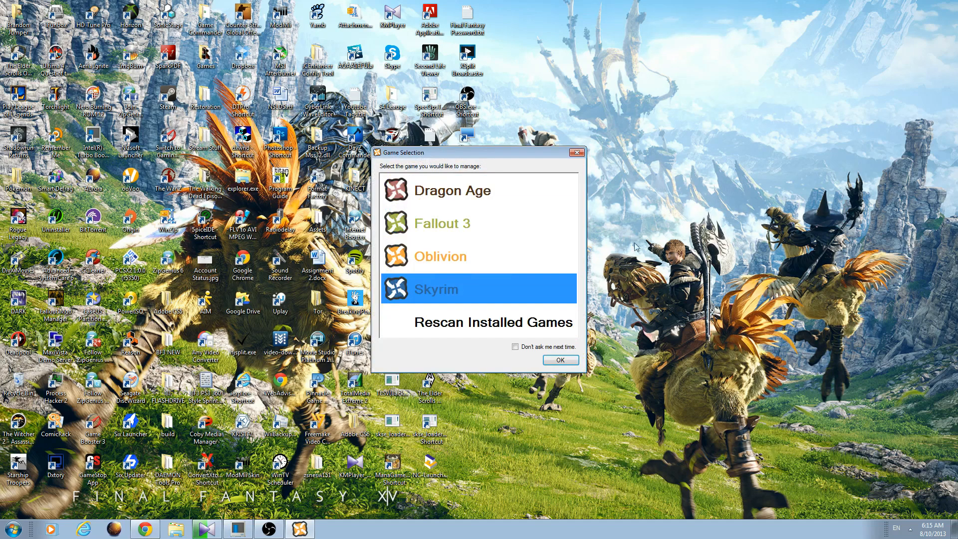
{"action": "mouse_move", "coordinate": [517, 335]}
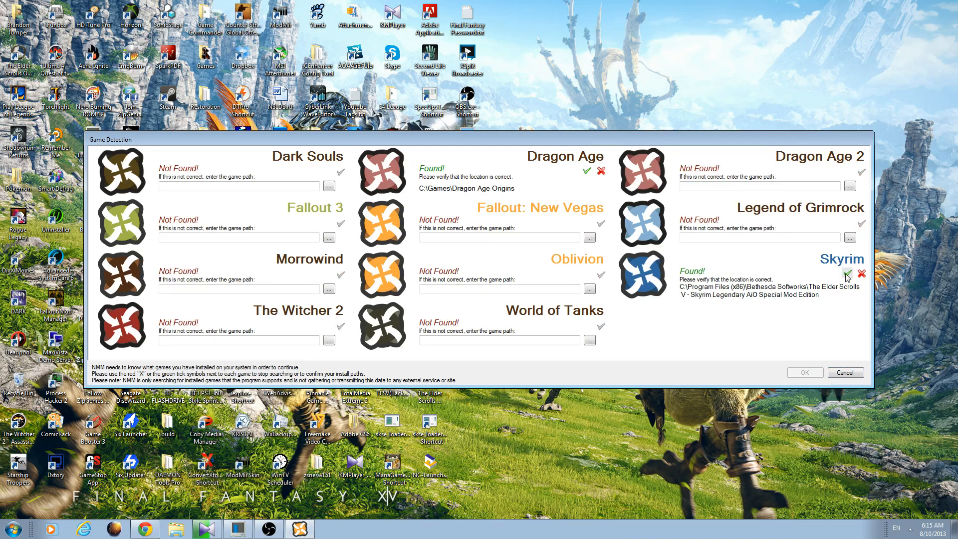
Confirm the Skyrim and Dragon Age install locations, then select Skyrim to manage
{"action": "left_click", "coordinate": [847, 273]}
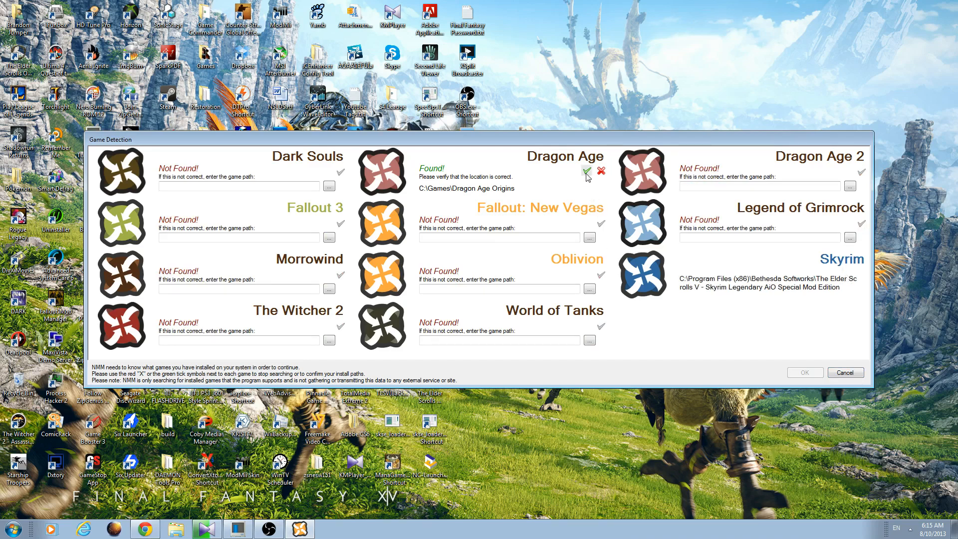
{"action": "left_click", "coordinate": [586, 171]}
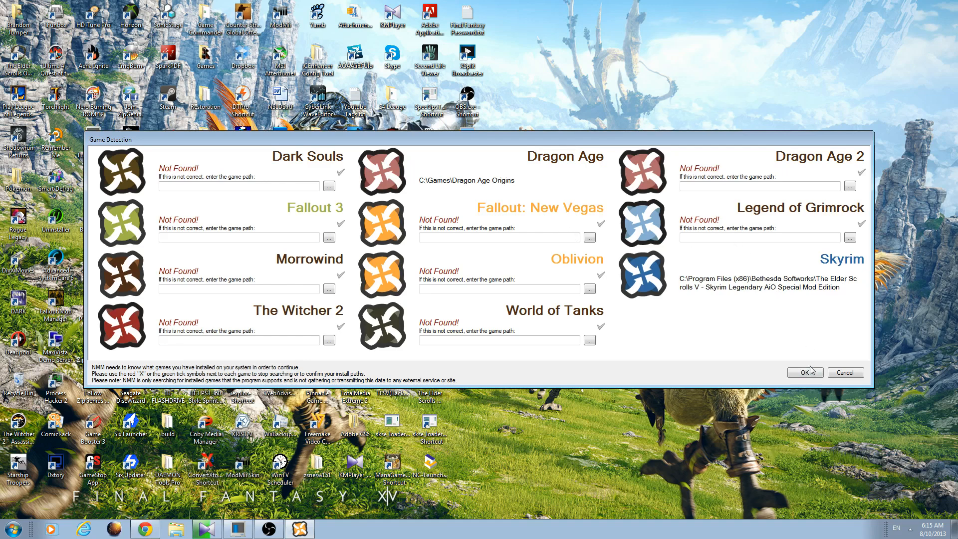
{"action": "left_click", "coordinate": [805, 372]}
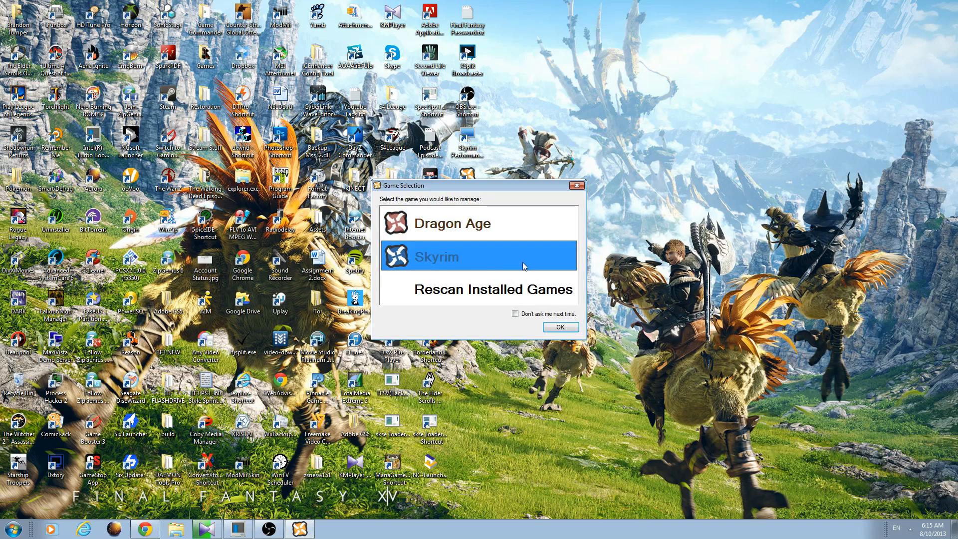
{"action": "left_click", "coordinate": [560, 327]}
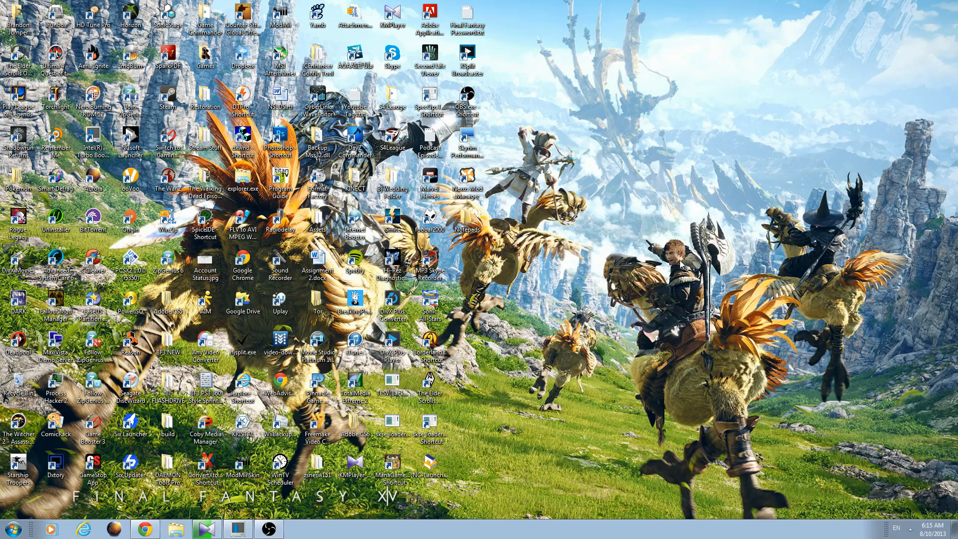
{"action": "mouse_move", "coordinate": [681, 266]}
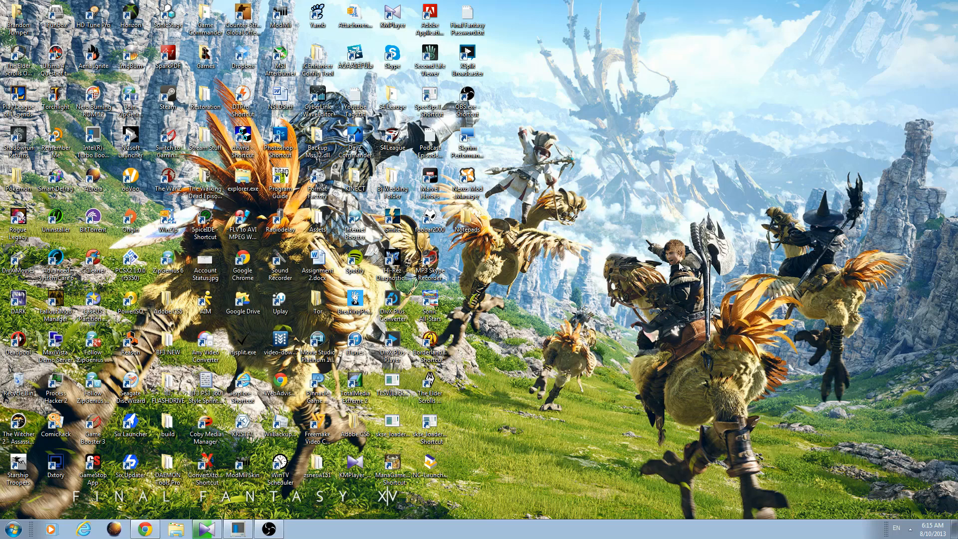
{"action": "mouse_move", "coordinate": [733, 263]}
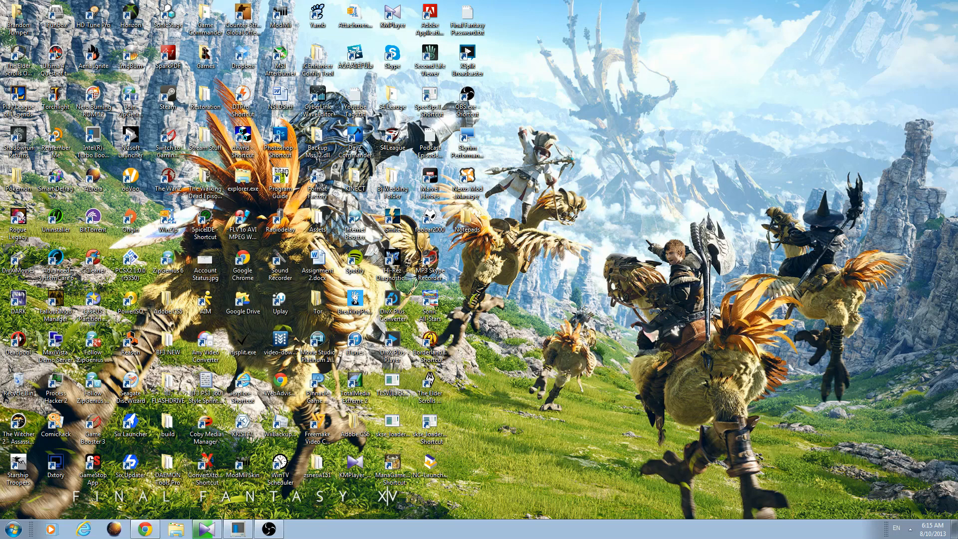
{"action": "mouse_move", "coordinate": [571, 251]}
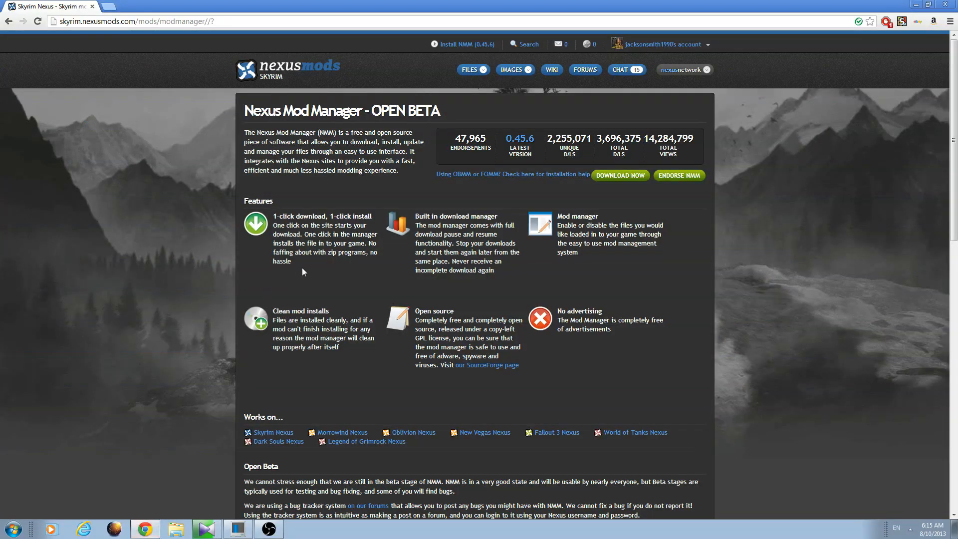
{"action": "mouse_move", "coordinate": [530, 44]}
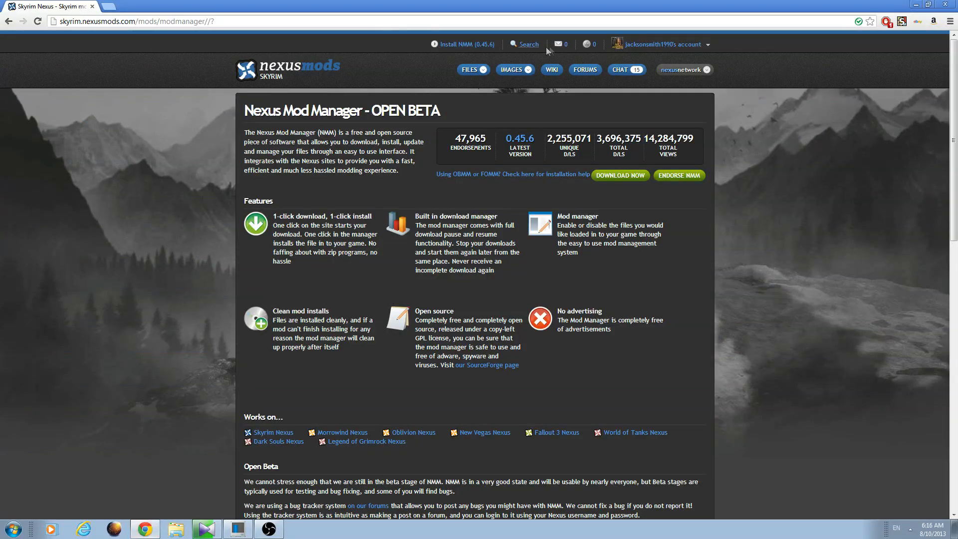
Search Nexus Mods for 'naruto' and open the Skyrim Naruto Anime Overhaul result
{"action": "left_click", "coordinate": [528, 44]}
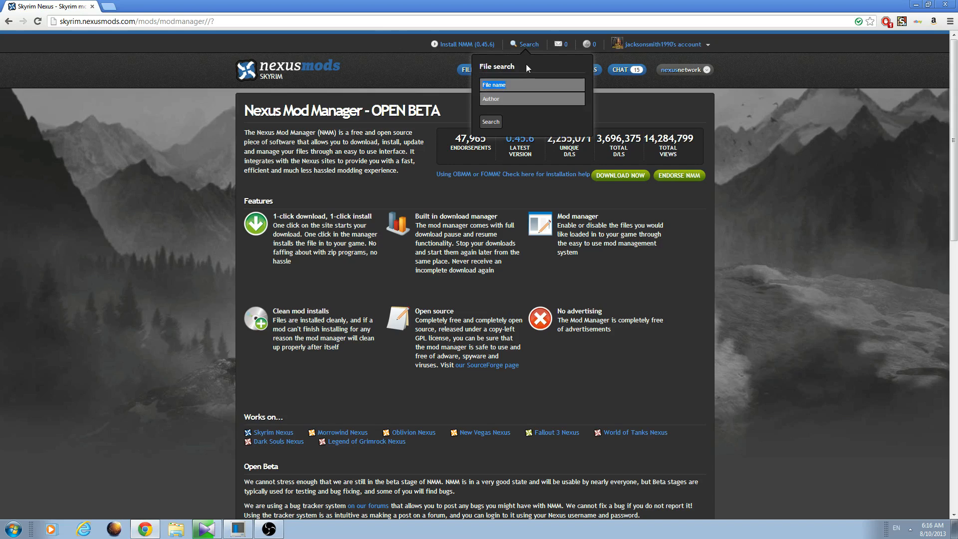
{"action": "type", "text": "naruto"}
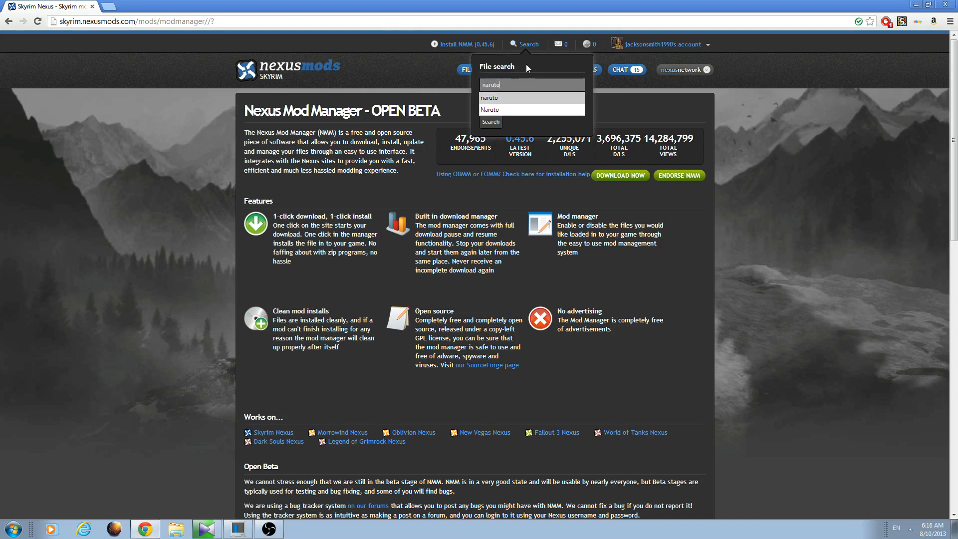
{"action": "left_click", "coordinate": [490, 122]}
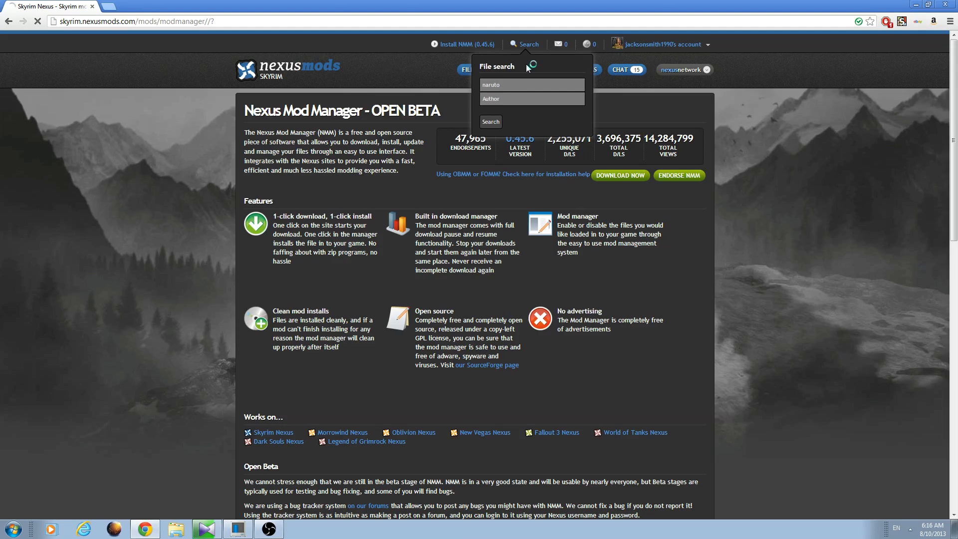
{"action": "left_click", "coordinate": [489, 121]}
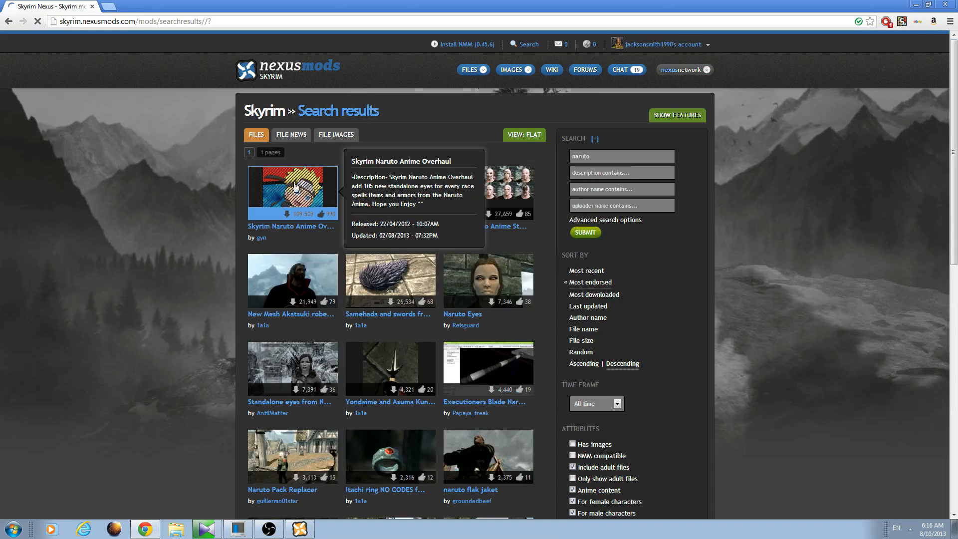
{"action": "left_click", "coordinate": [292, 192]}
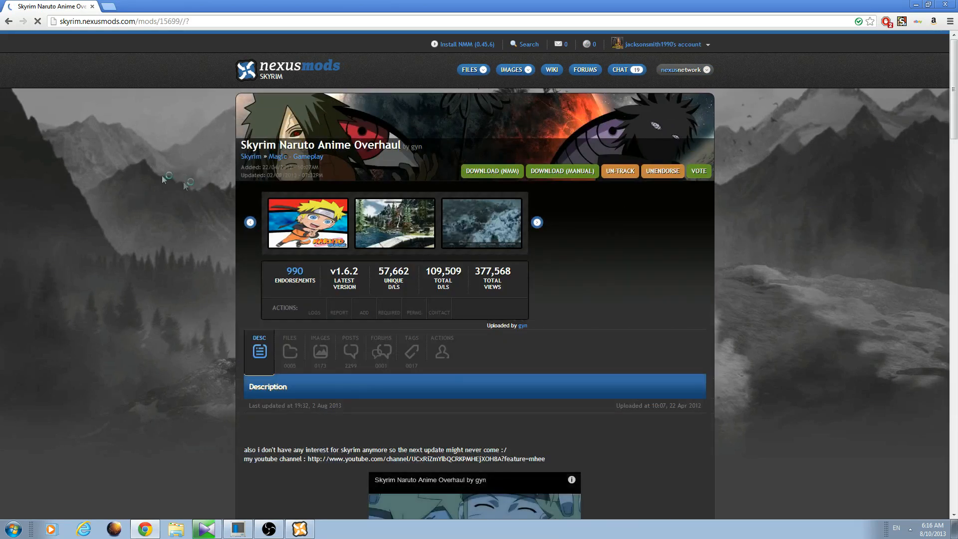
{"action": "left_click", "coordinate": [299, 528]}
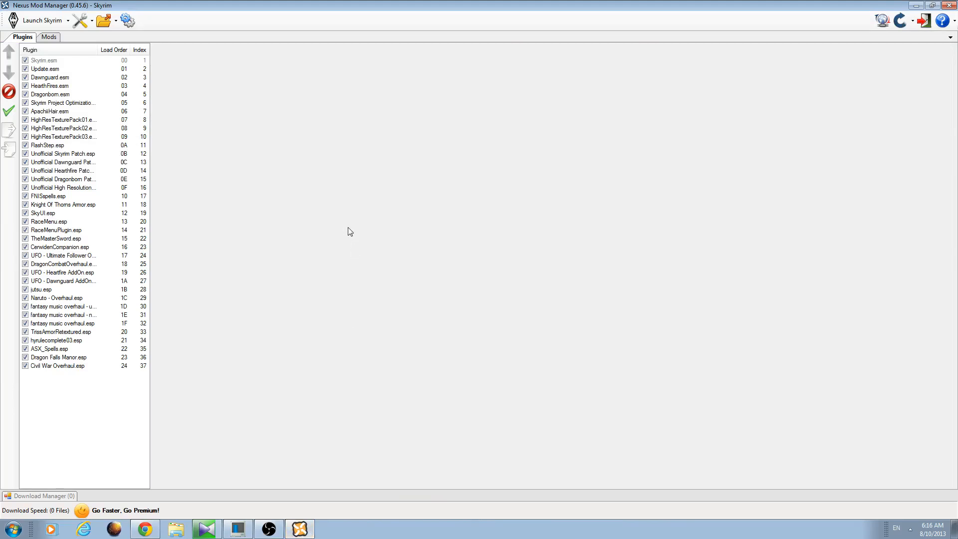
{"action": "mouse_move", "coordinate": [318, 185]}
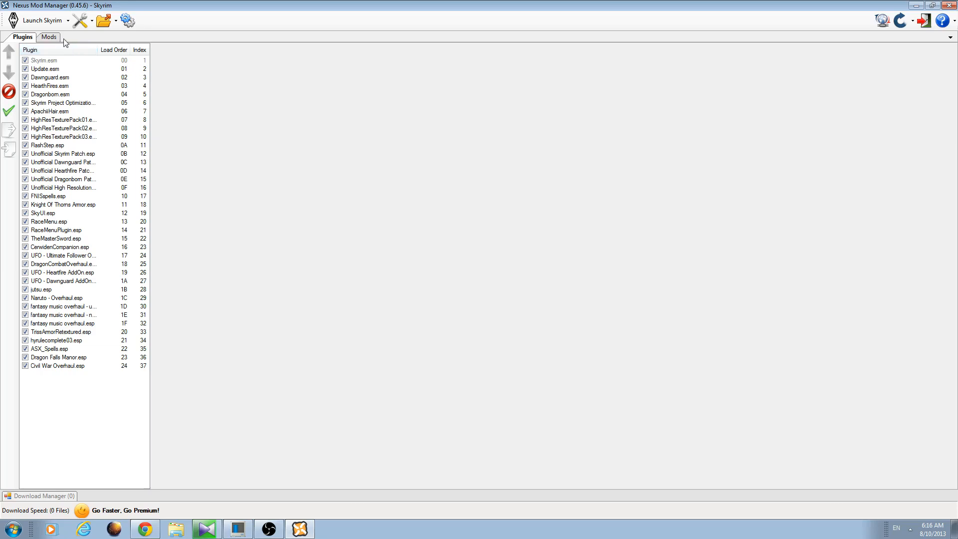
Switch Nexus Mod Manager to the Mods tab to see the category tree
{"action": "left_click", "coordinate": [49, 36]}
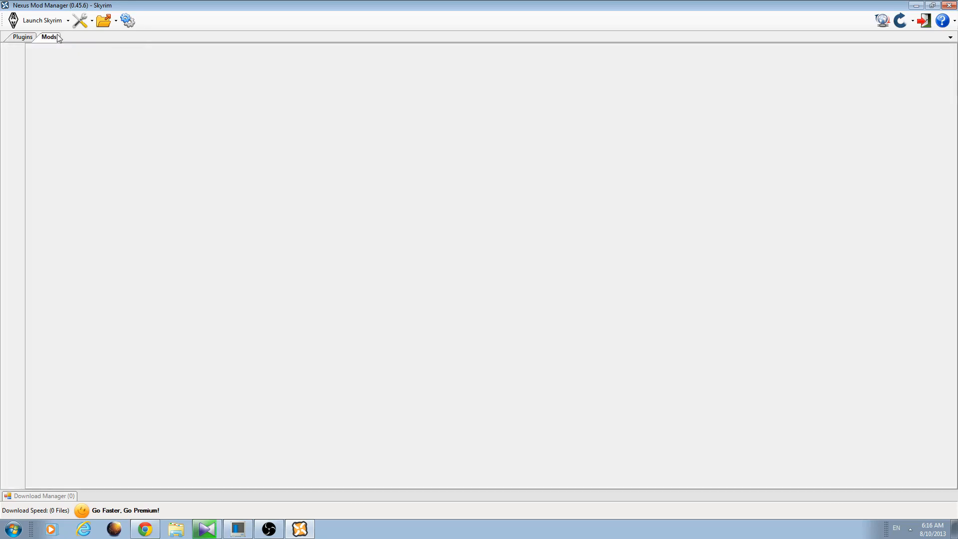
{"action": "left_click", "coordinate": [49, 37]}
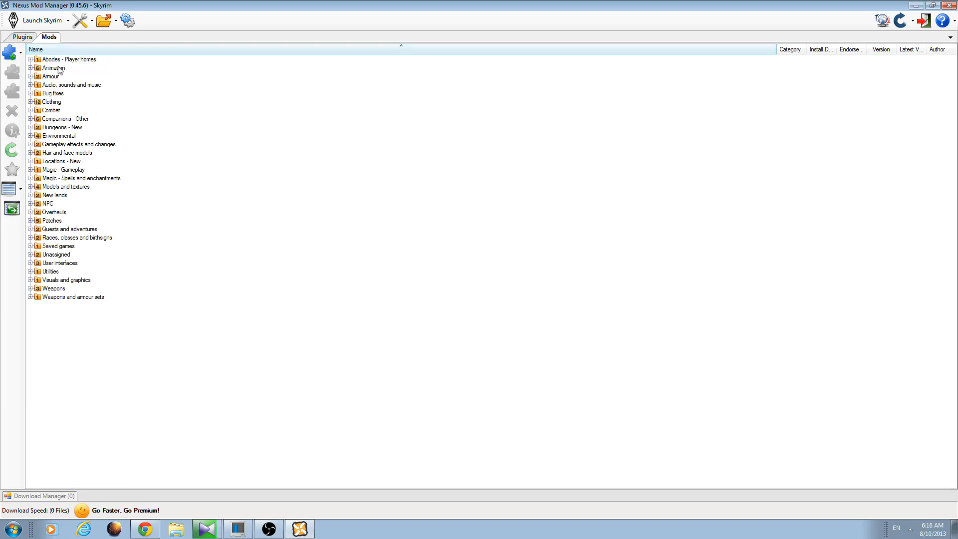
{"action": "mouse_move", "coordinate": [78, 89]}
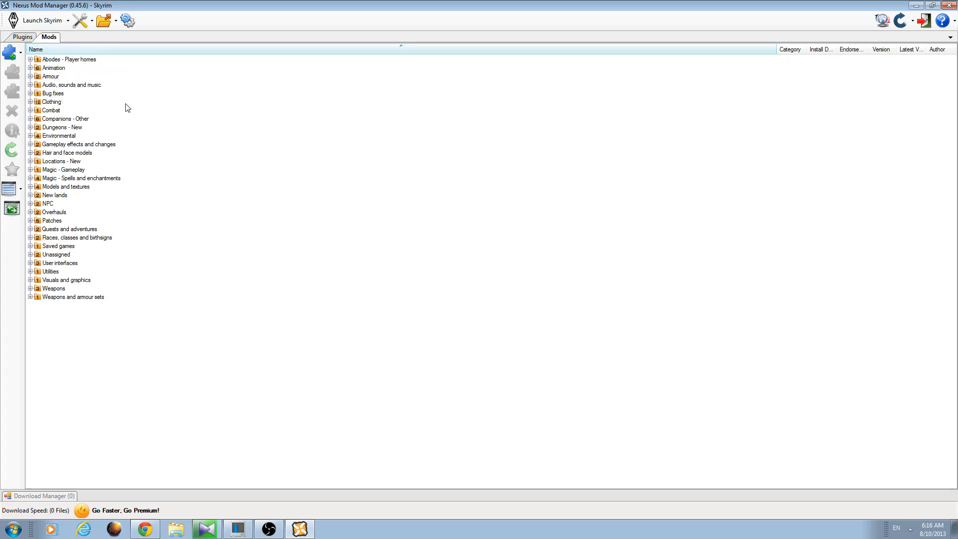
{"action": "mouse_move", "coordinate": [133, 112]}
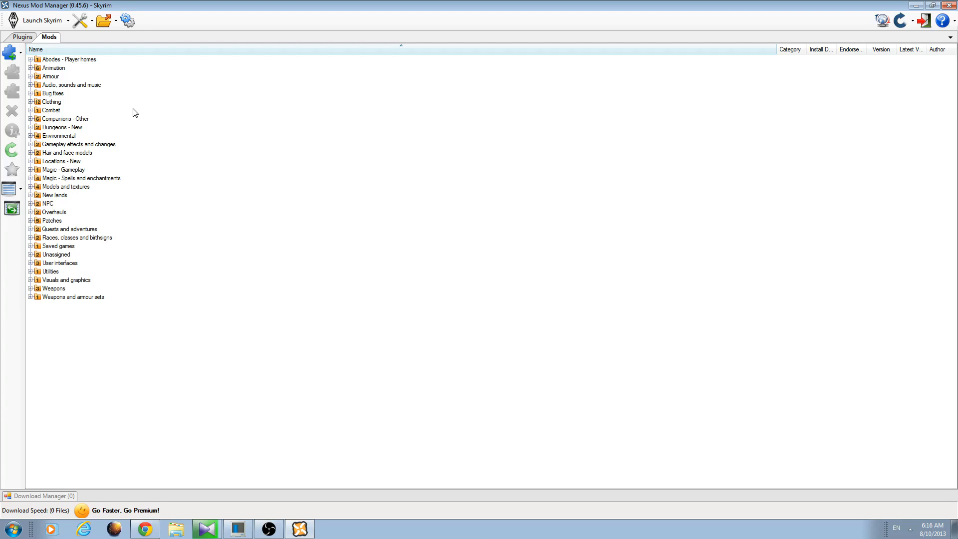
{"action": "mouse_move", "coordinate": [218, 252]}
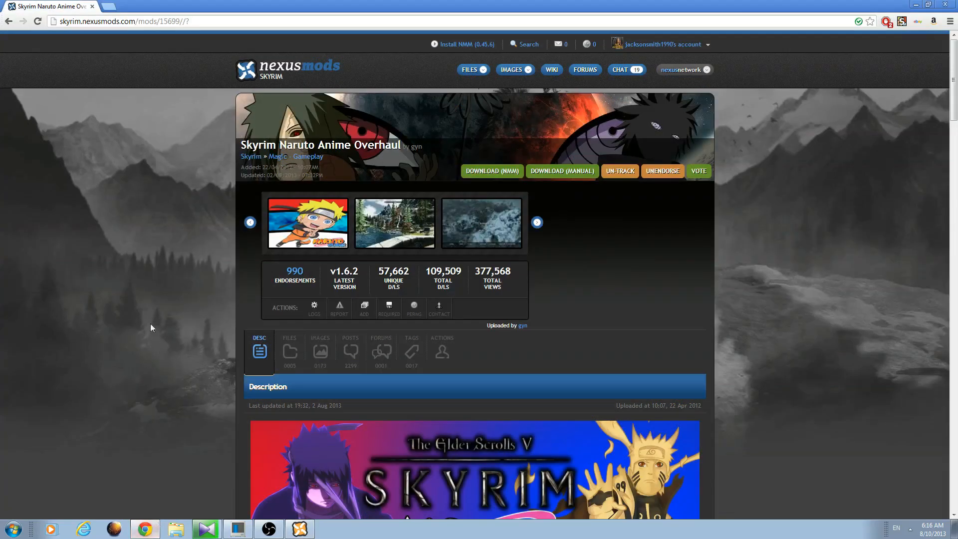
{"action": "mouse_move", "coordinate": [206, 155]}
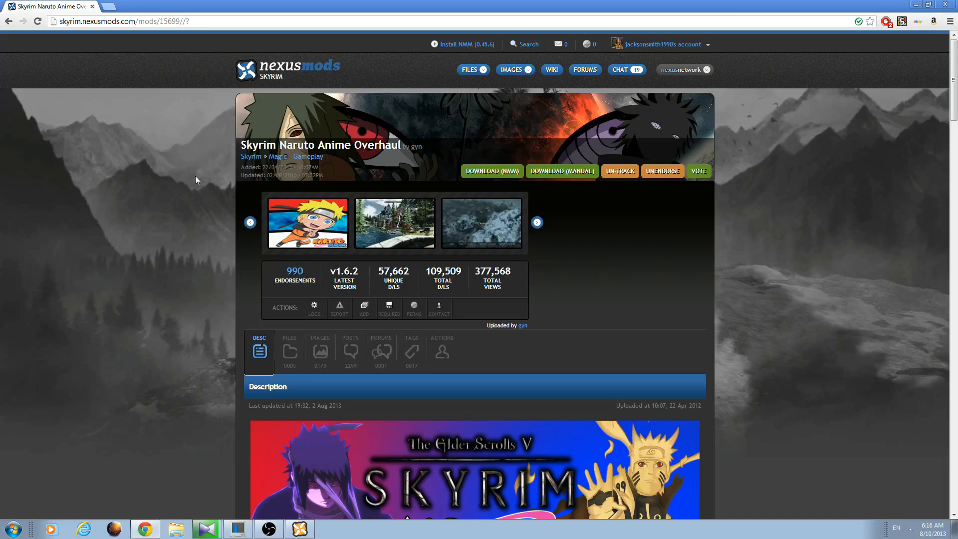
{"action": "scroll", "scroll_direction": "down", "scroll_amount": 3}
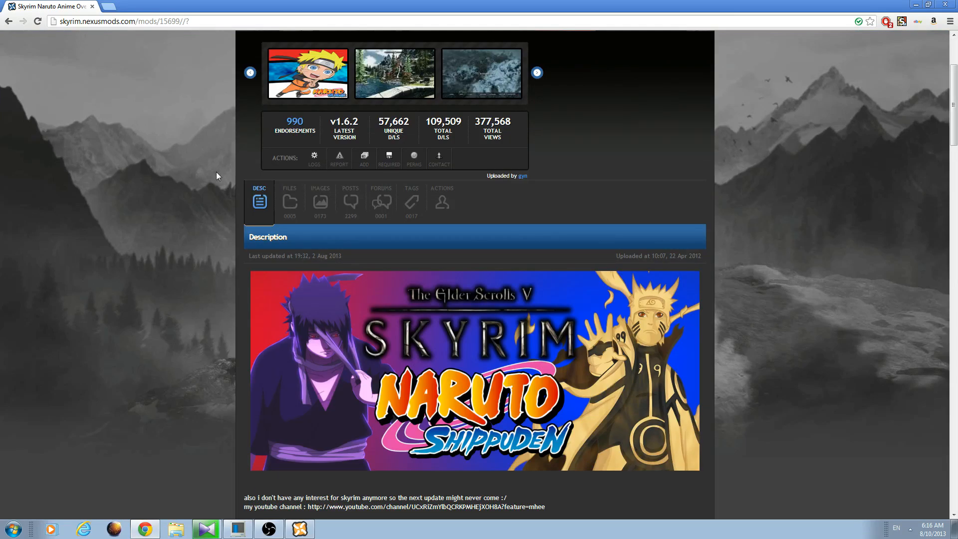
{"action": "mouse_move", "coordinate": [213, 179]}
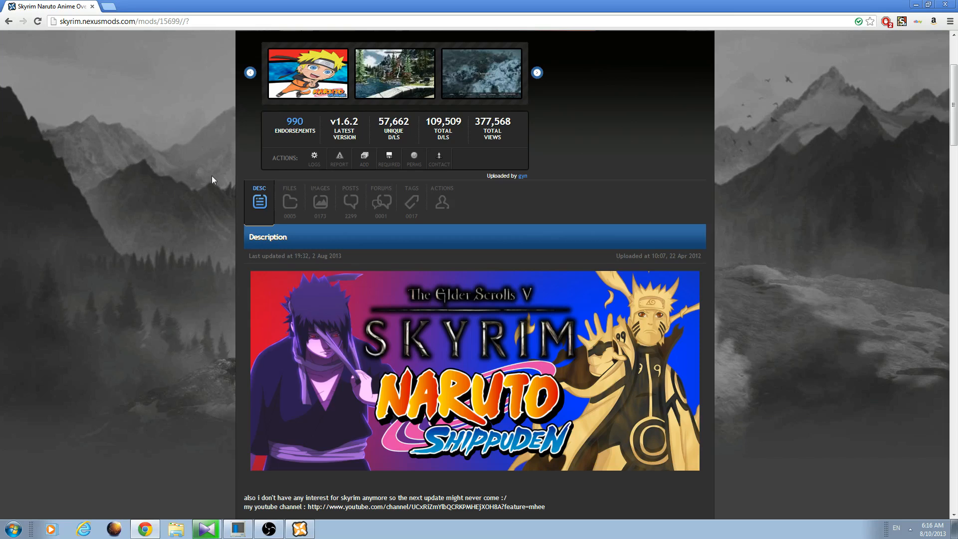
{"action": "scroll", "scroll_direction": "down", "scroll_amount": 3}
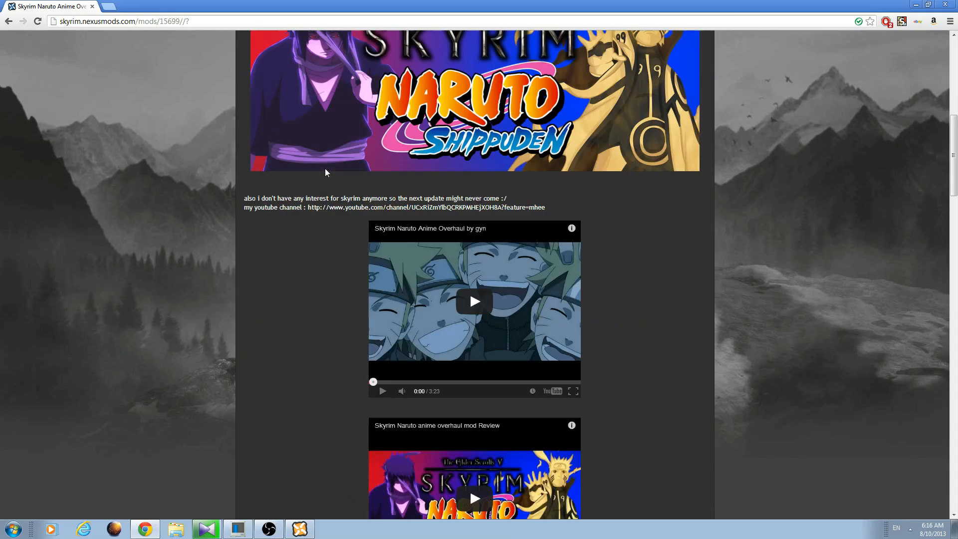
{"action": "mouse_move", "coordinate": [289, 196]}
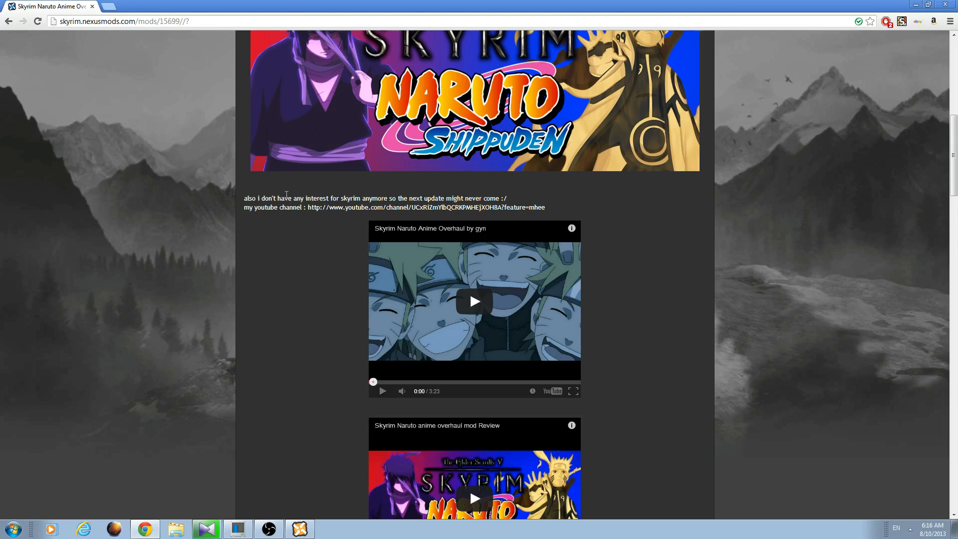
{"action": "scroll", "scroll_direction": "up", "scroll_amount": 3}
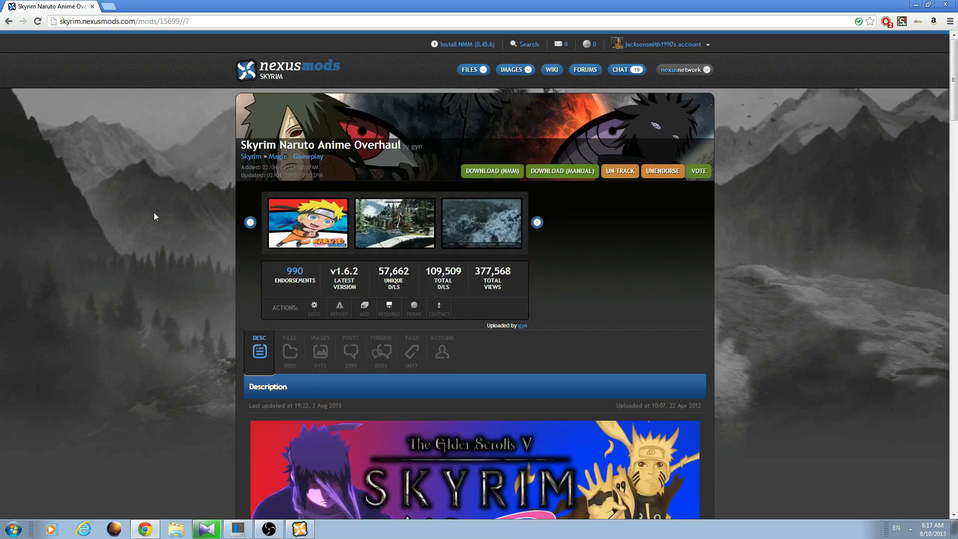
{"action": "mouse_move", "coordinate": [157, 214]}
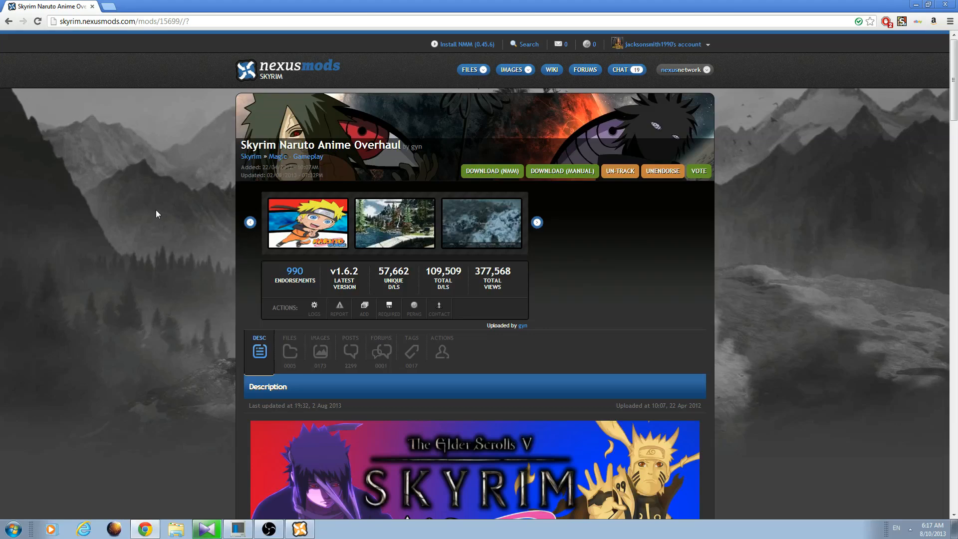
{"action": "scroll", "scroll_direction": "down", "scroll_amount": 3}
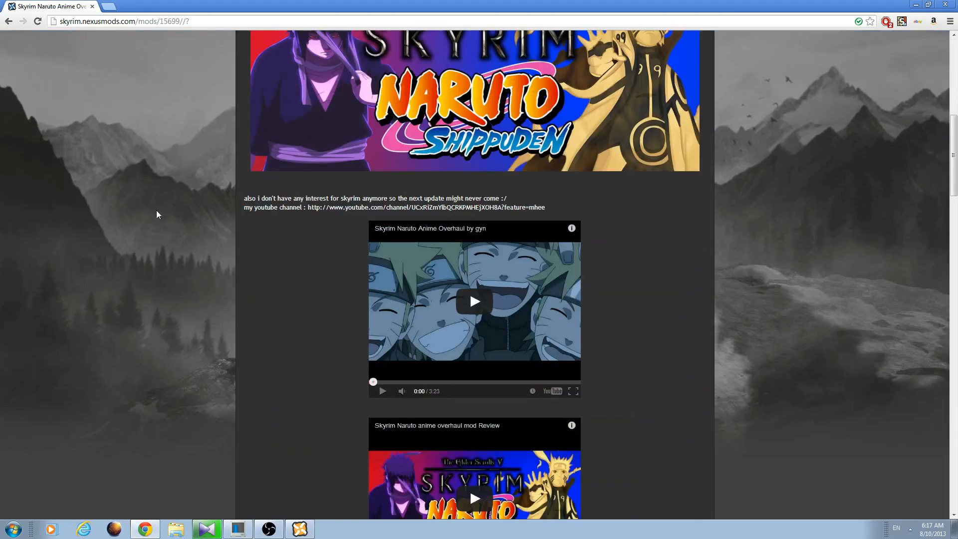
{"action": "scroll", "scroll_direction": "down", "scroll_amount": 3}
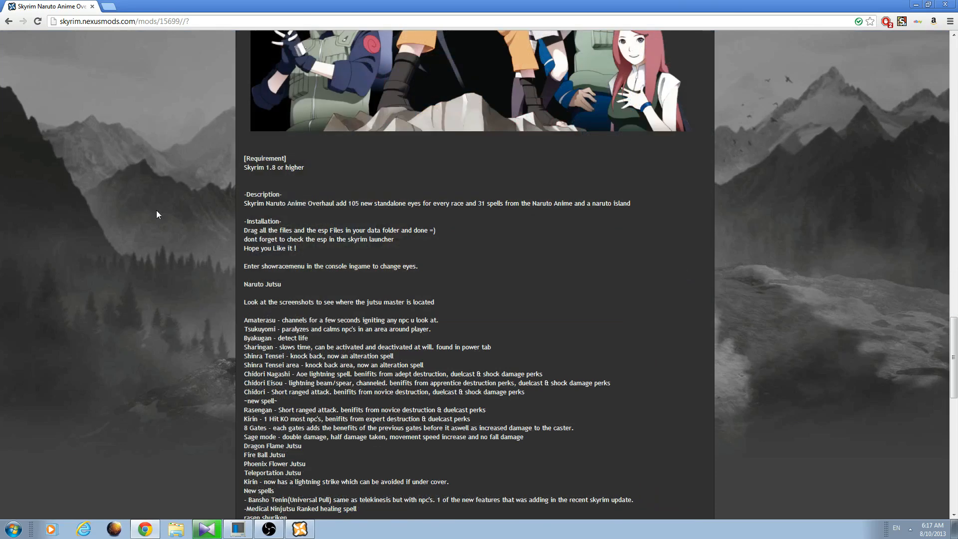
{"action": "scroll", "scroll_direction": "down", "scroll_amount": 3}
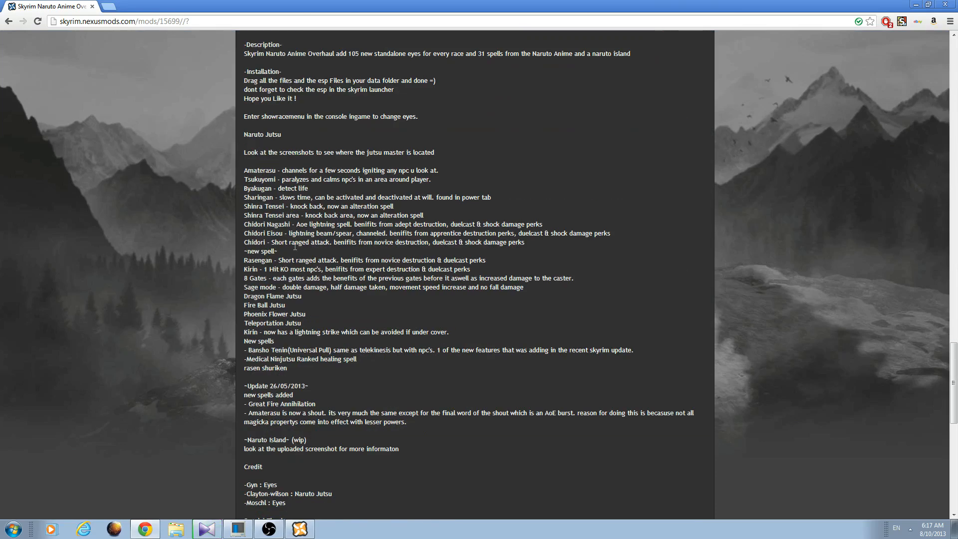
{"action": "scroll", "scroll_direction": "down", "scroll_amount": 3}
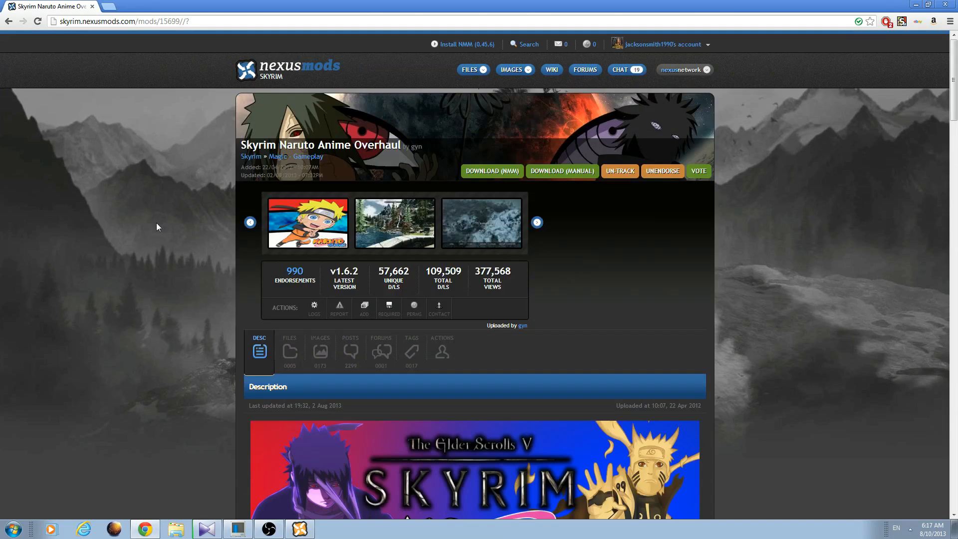
{"action": "mouse_move", "coordinate": [125, 201]}
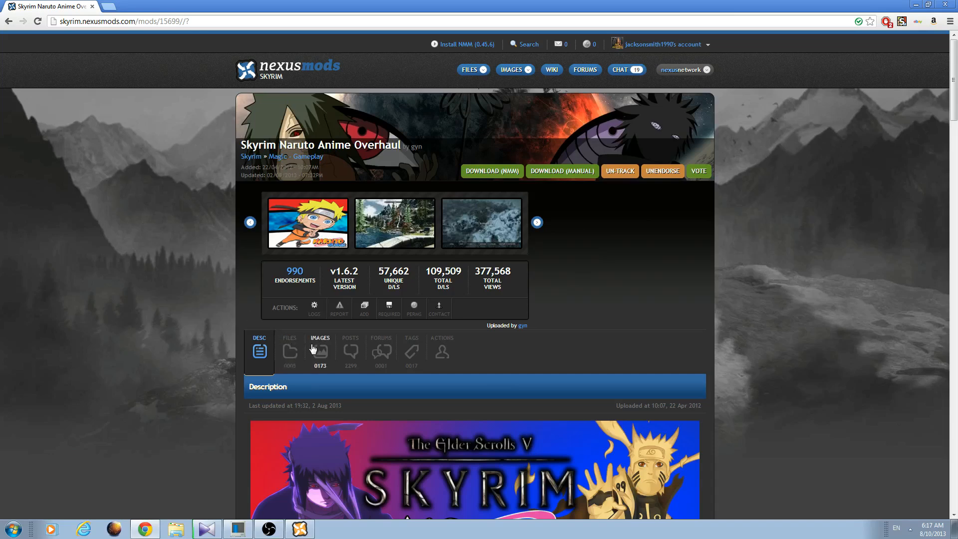
On the mod's Files tab, download the main Naruto Anime Overhaul file with the manager
{"action": "left_click", "coordinate": [290, 350]}
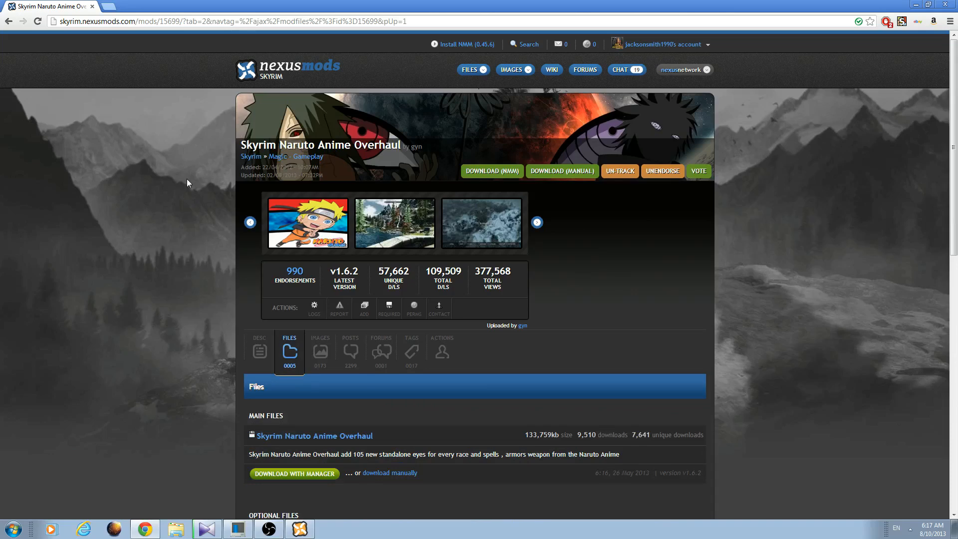
{"action": "scroll", "scroll_direction": "down", "scroll_amount": 3}
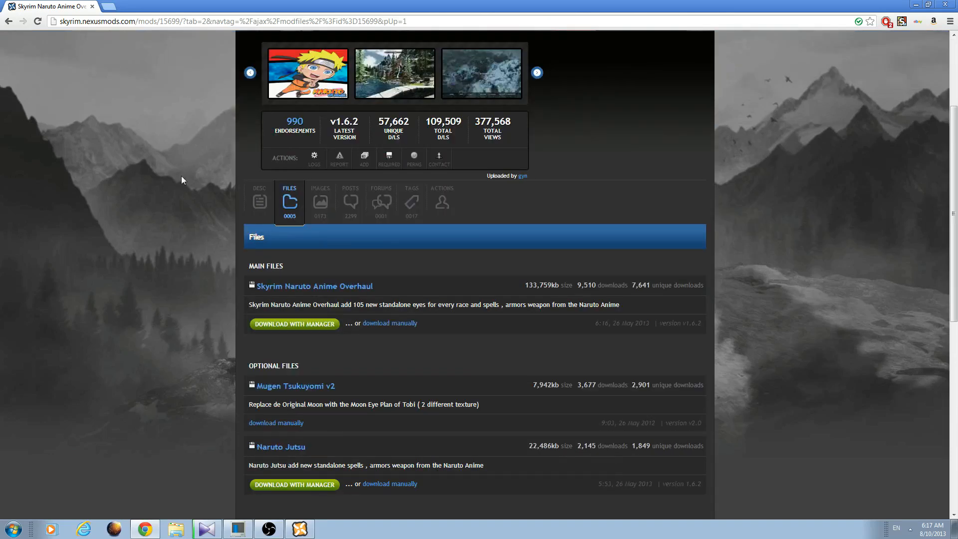
{"action": "mouse_move", "coordinate": [219, 195]}
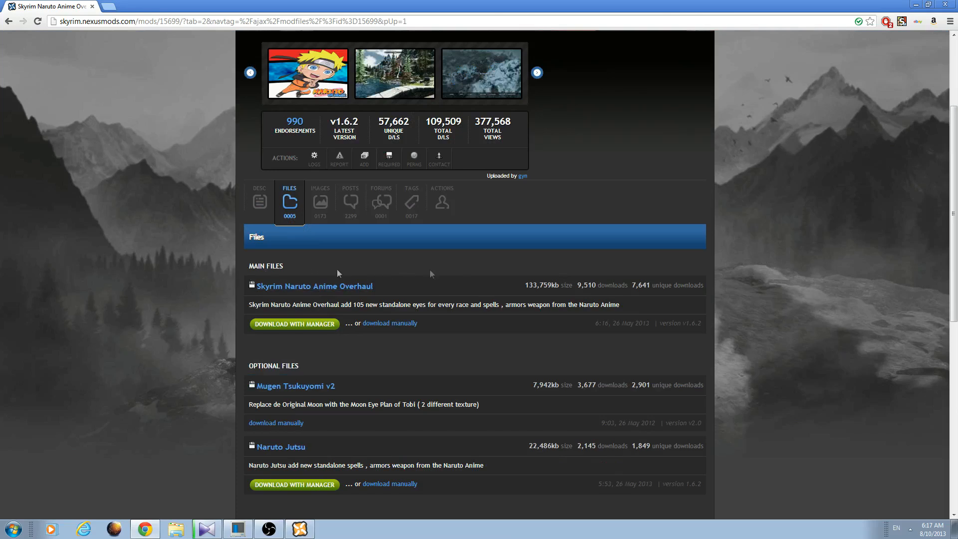
{"action": "mouse_move", "coordinate": [550, 257]}
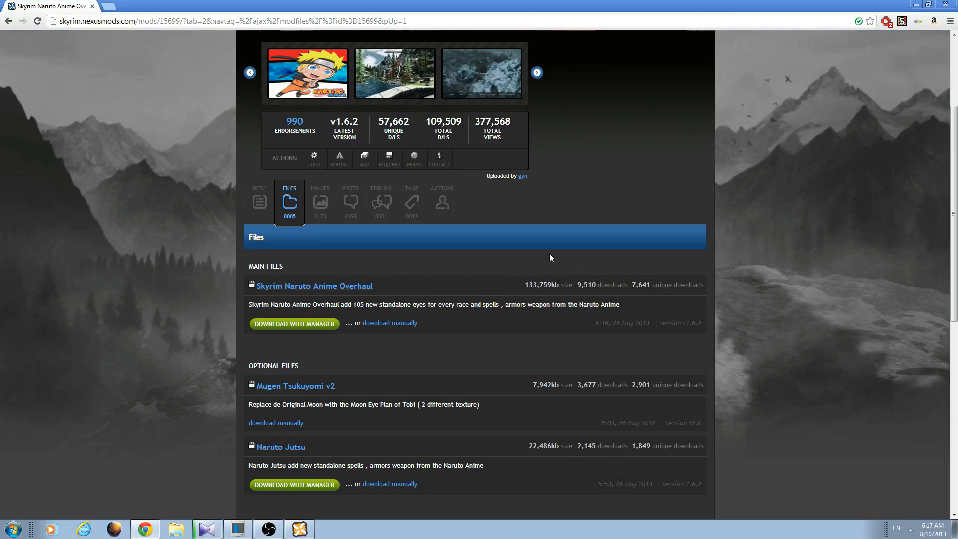
{"action": "left_click", "coordinate": [294, 324]}
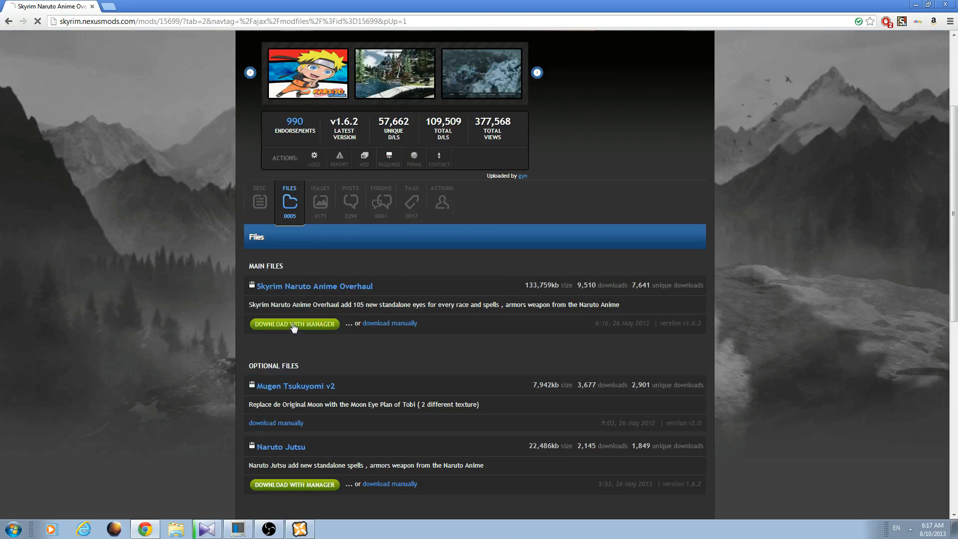
{"action": "left_click", "coordinate": [294, 324]}
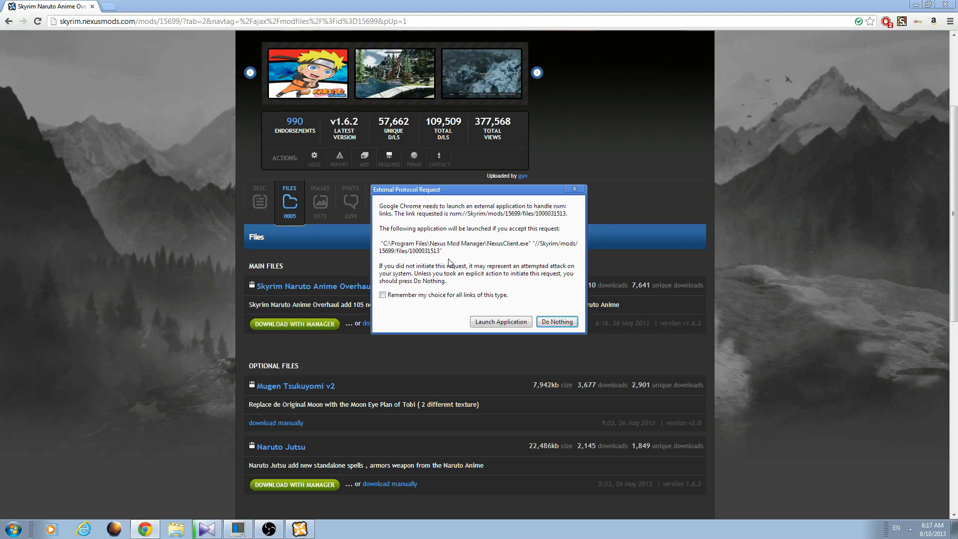
{"action": "mouse_move", "coordinate": [484, 237]}
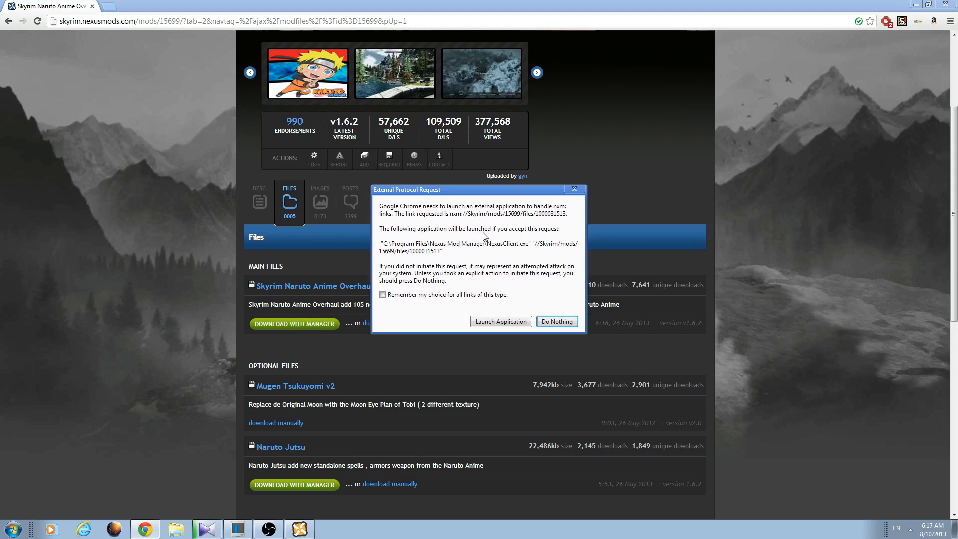
{"action": "mouse_move", "coordinate": [478, 257]}
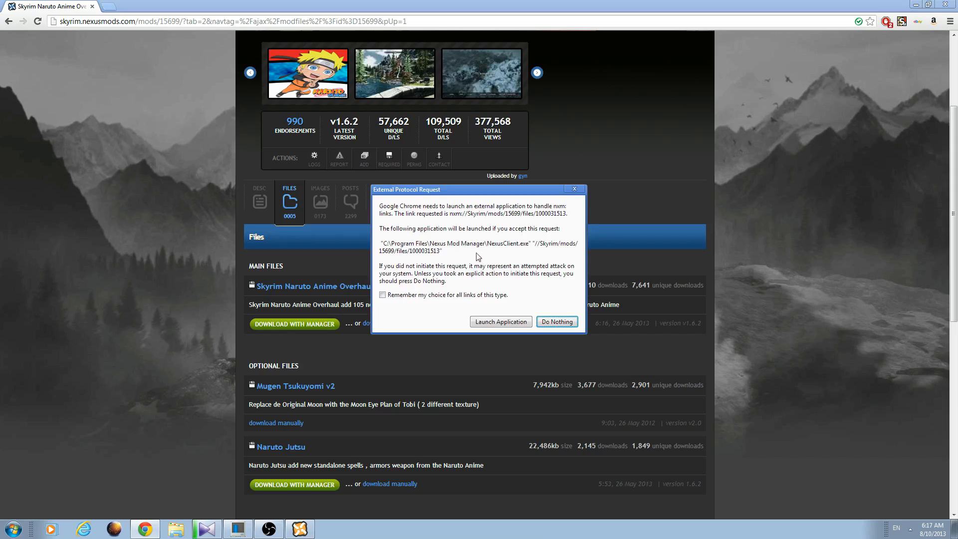
Let Chrome launch Nexus Mod Manager and return to its Mods list
{"action": "left_click", "coordinate": [500, 321]}
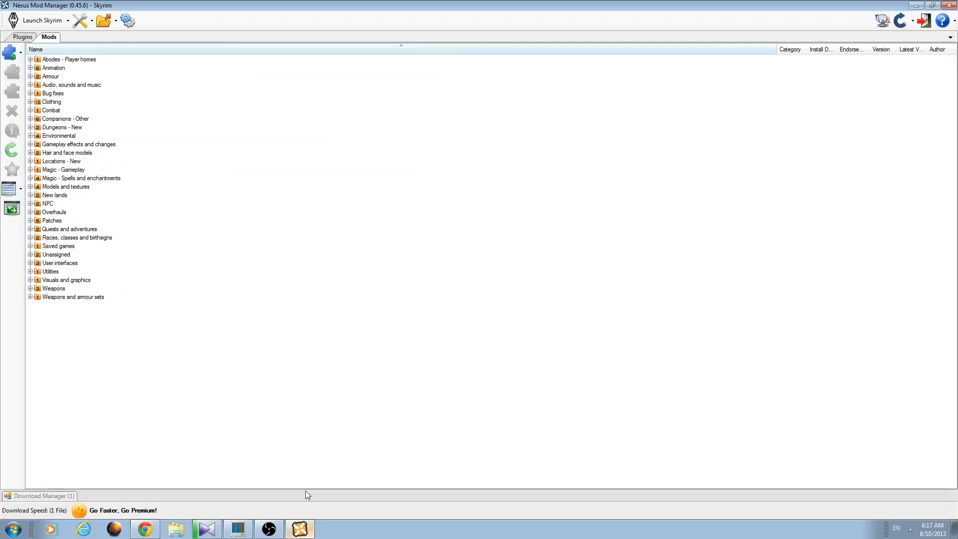
{"action": "left_click", "coordinate": [23, 36]}
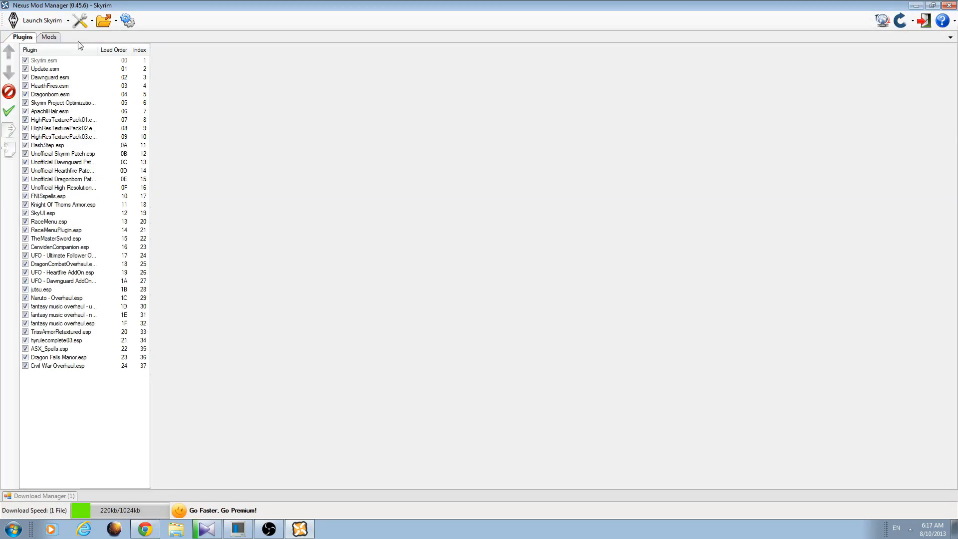
{"action": "left_click", "coordinate": [49, 37]}
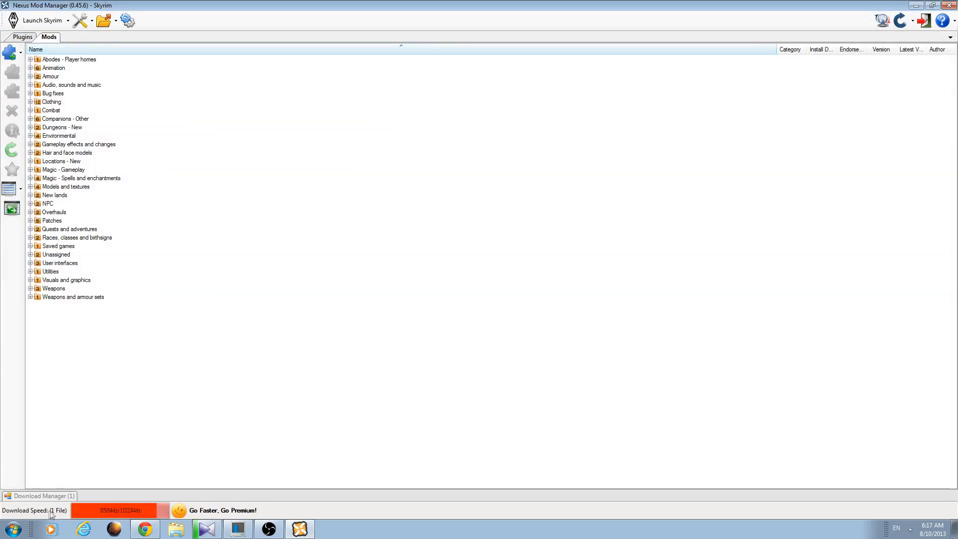
Cancel the stalled Naruto download and expand Magic - Gameplay to show the installed mod
{"action": "left_click", "coordinate": [43, 495]}
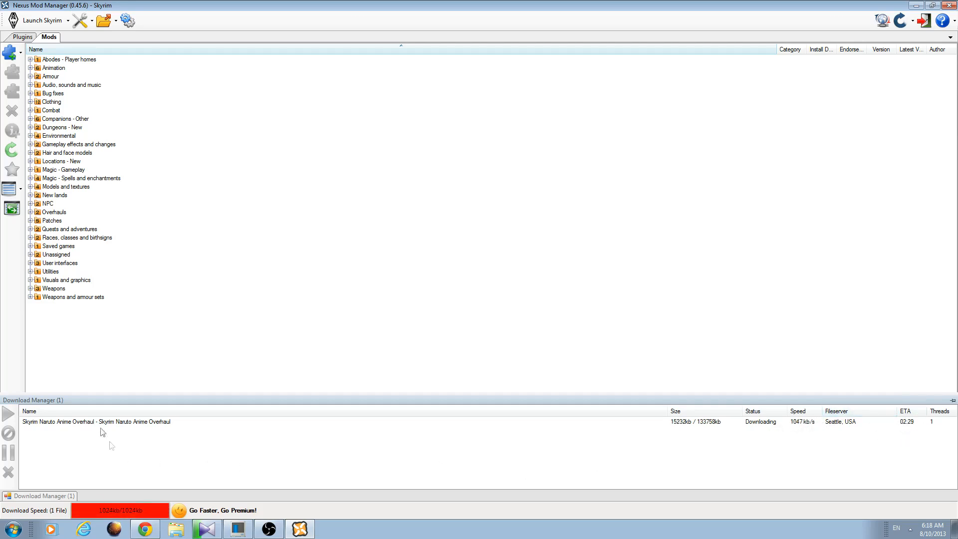
{"action": "left_click", "coordinate": [96, 421]}
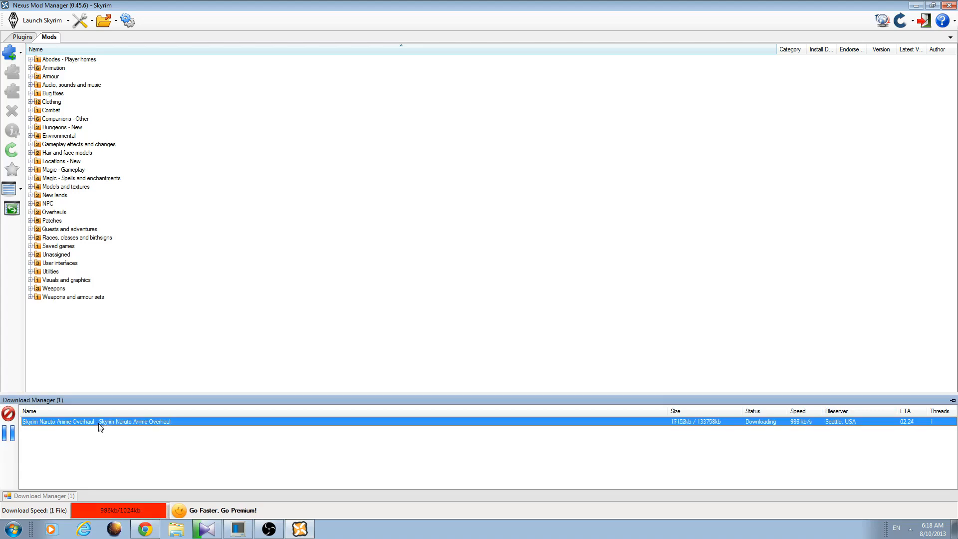
{"action": "left_click", "coordinate": [8, 414]}
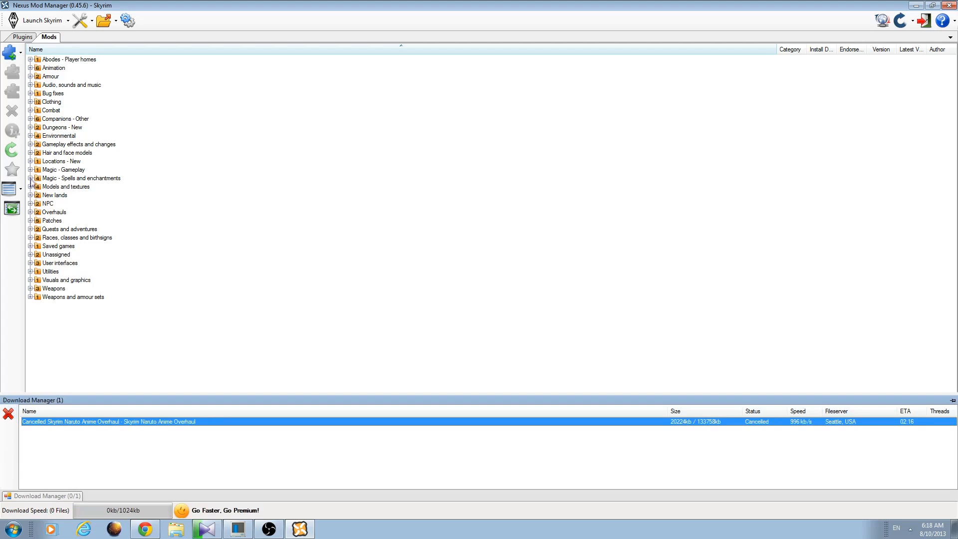
{"action": "left_click", "coordinate": [31, 169]}
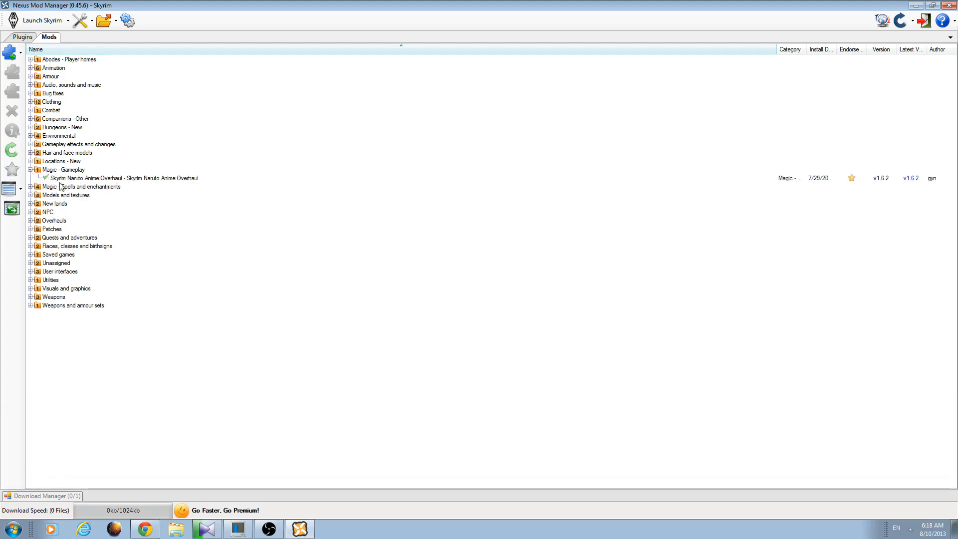
{"action": "mouse_move", "coordinate": [95, 182]}
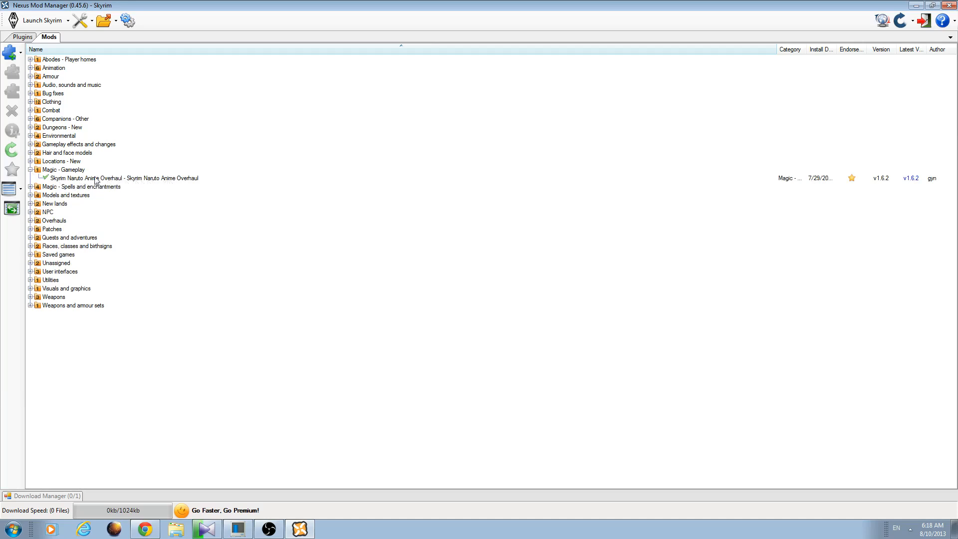
Select the Naruto mod, then check jutsu.esp is ticked in the Plugins load order
{"action": "left_click", "coordinate": [123, 177]}
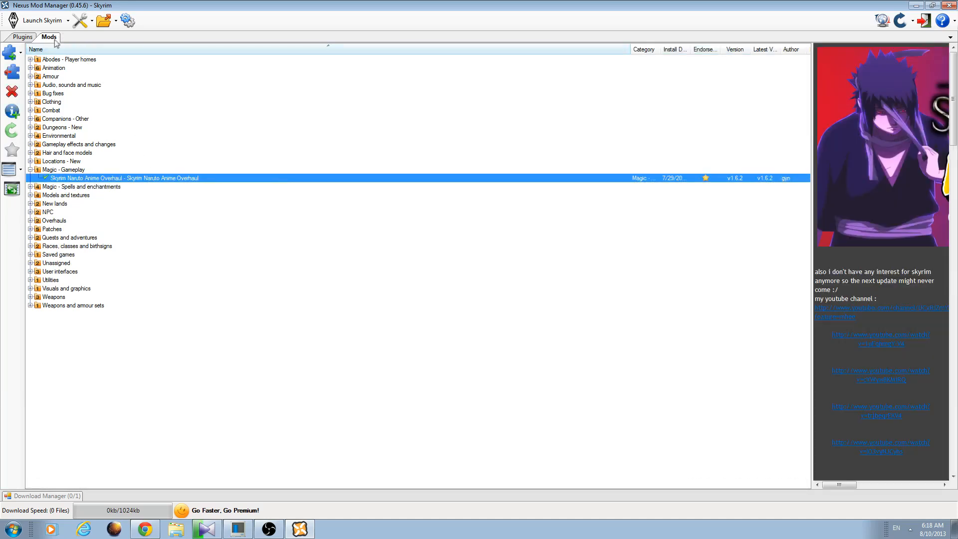
{"action": "left_click", "coordinate": [23, 37]}
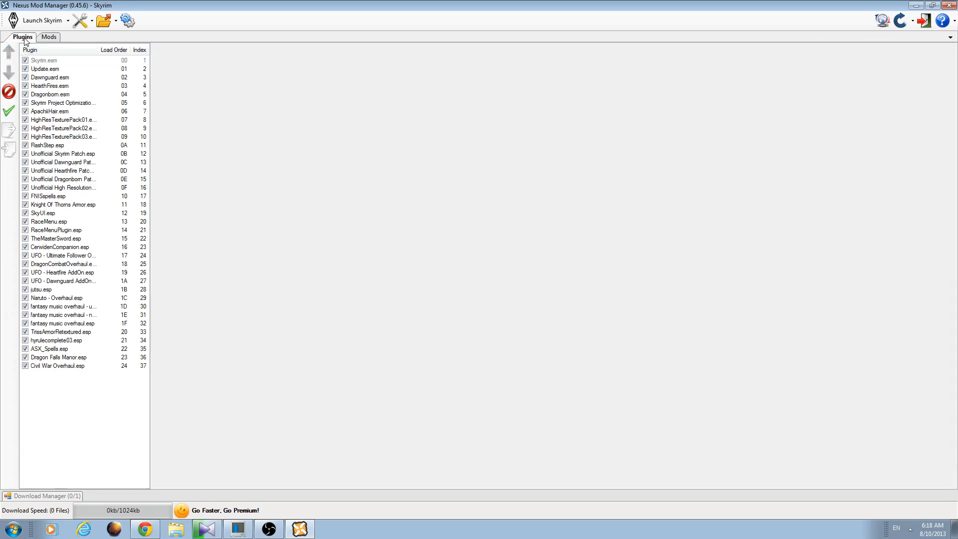
{"action": "left_click", "coordinate": [57, 49]}
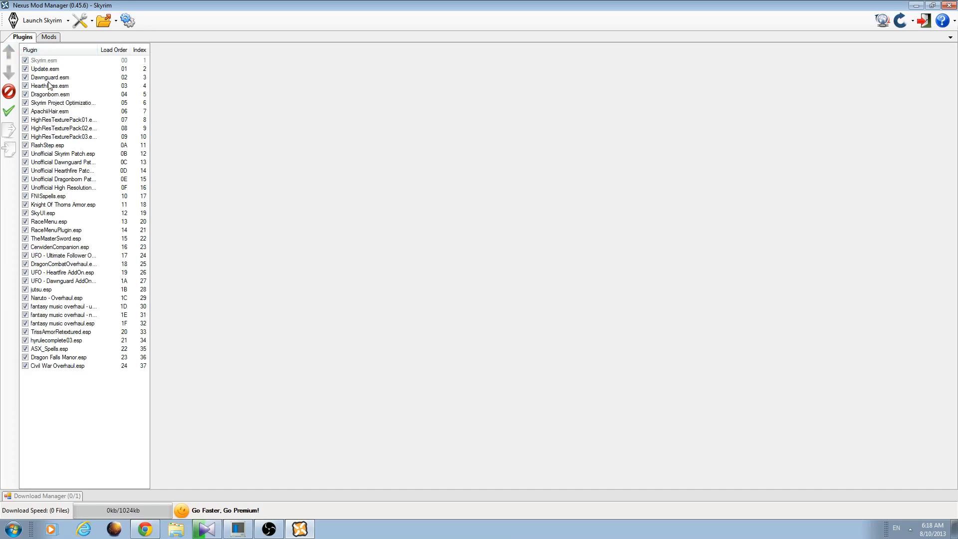
{"action": "mouse_move", "coordinate": [51, 144]}
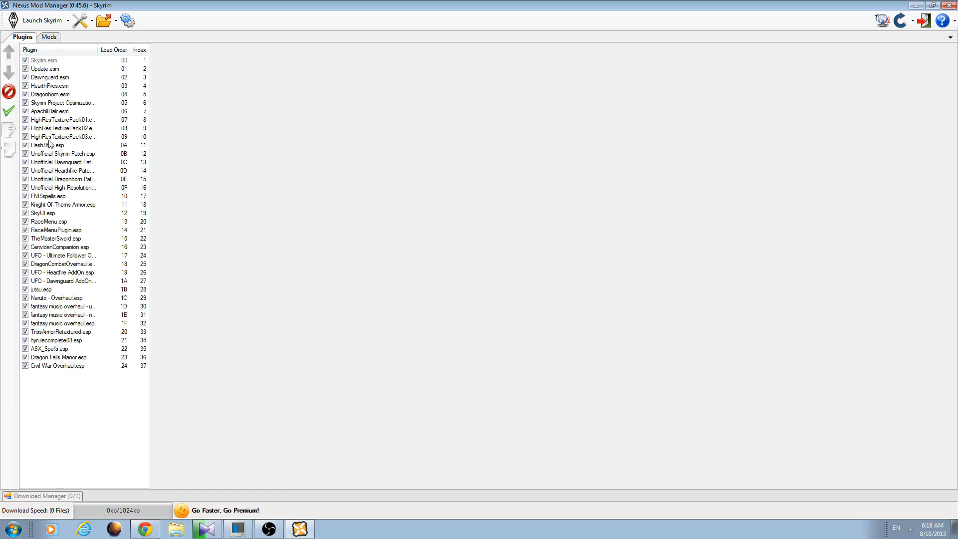
{"action": "mouse_move", "coordinate": [51, 160]}
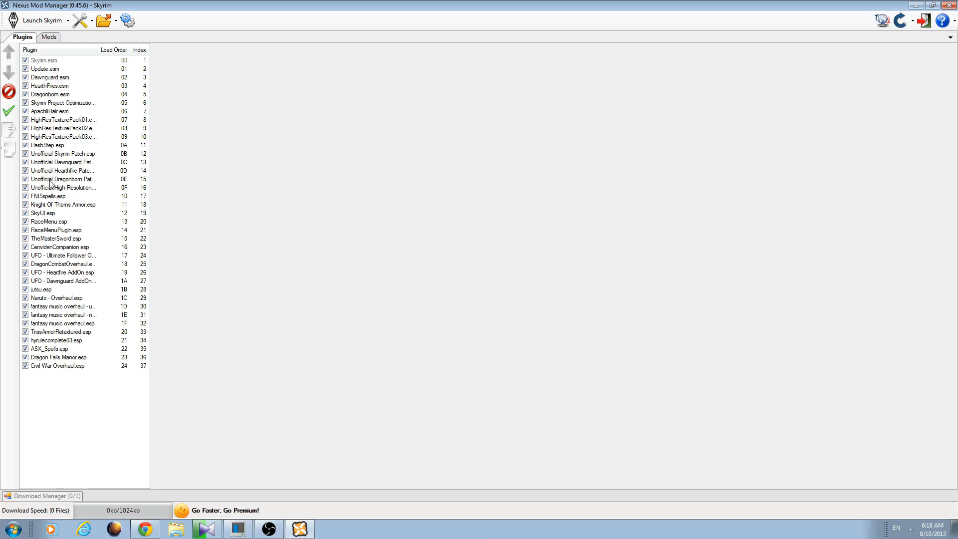
{"action": "mouse_move", "coordinate": [55, 275]}
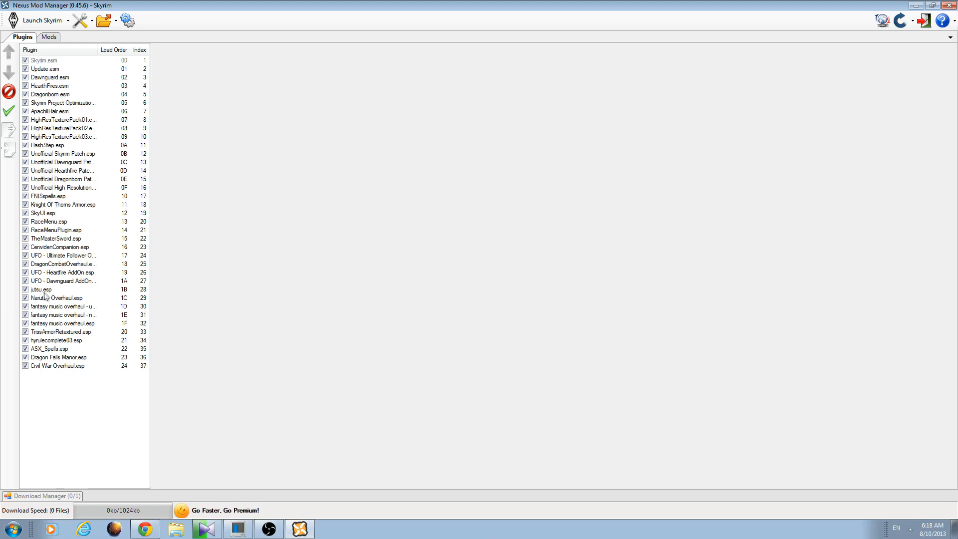
{"action": "mouse_move", "coordinate": [51, 295]}
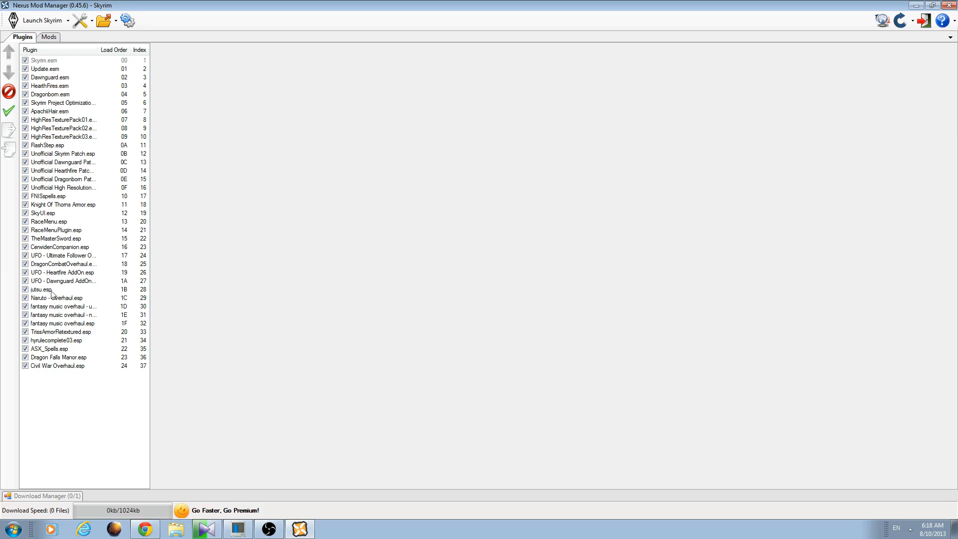
{"action": "left_click", "coordinate": [43, 289]}
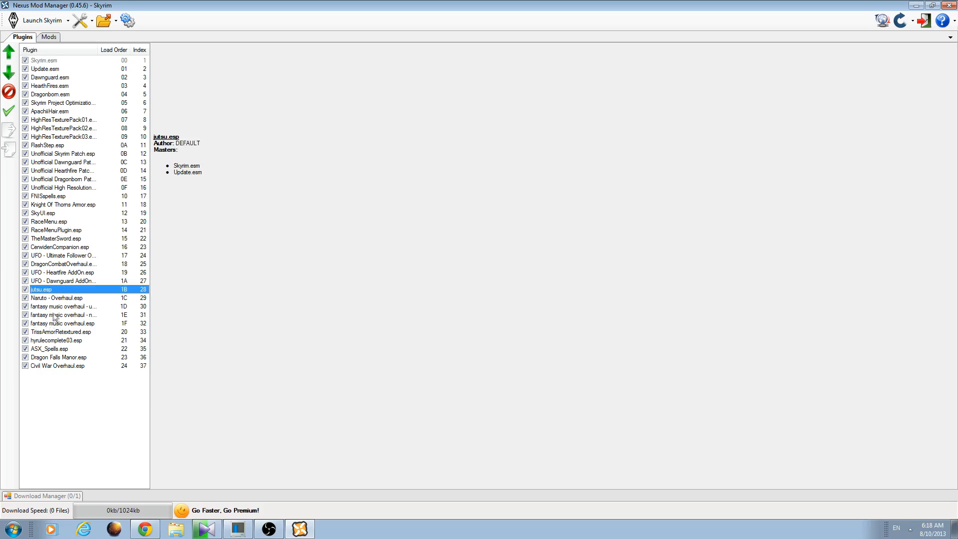
{"action": "mouse_move", "coordinate": [59, 293]}
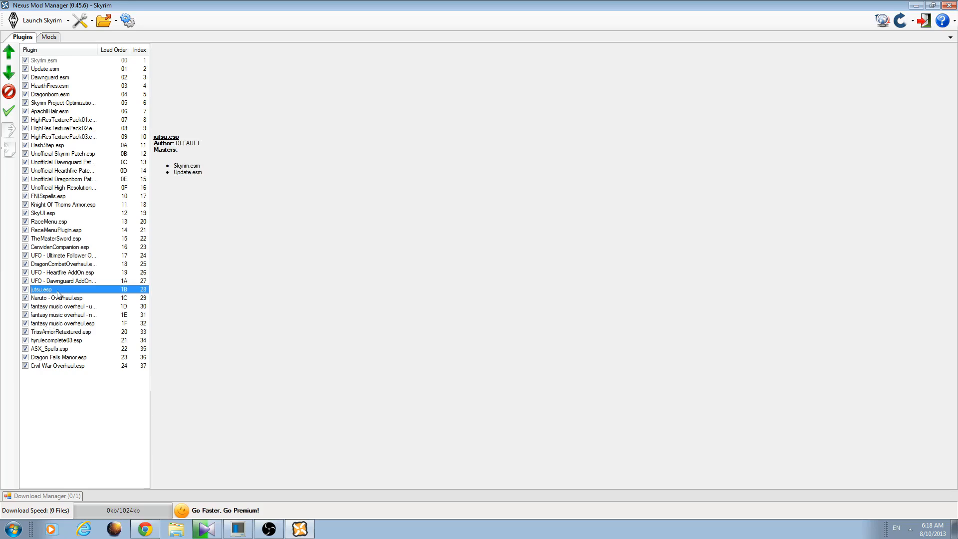
{"action": "mouse_move", "coordinate": [84, 71]}
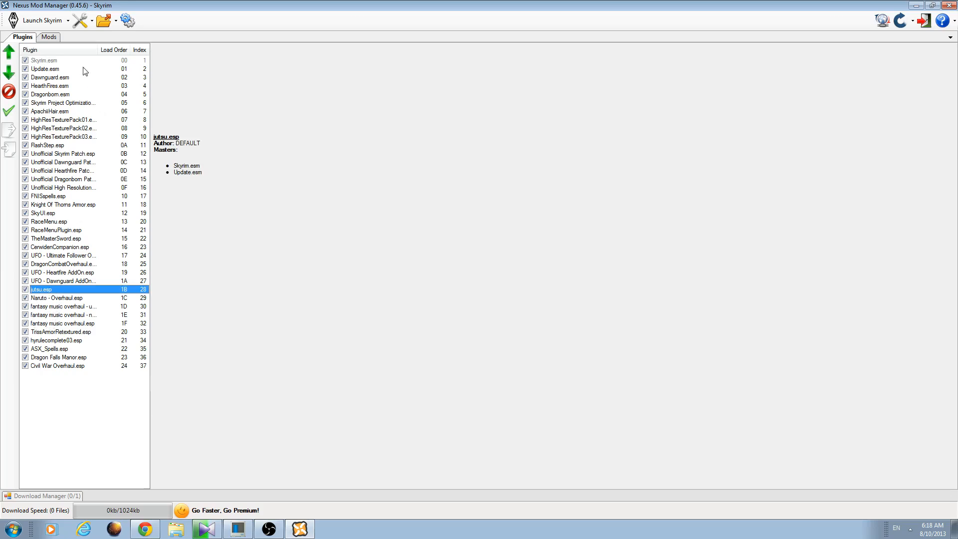
{"action": "mouse_move", "coordinate": [87, 269]}
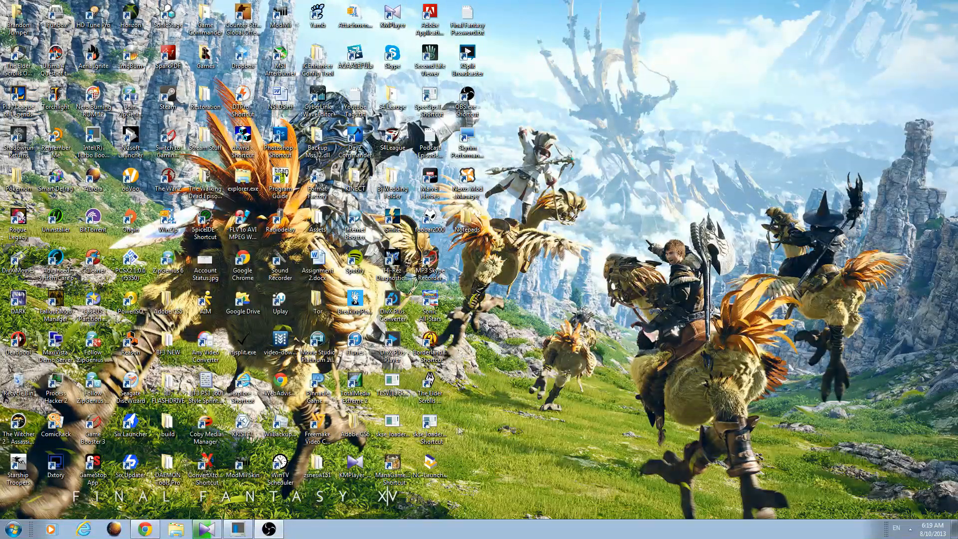
{"action": "mouse_move", "coordinate": [664, 273]}
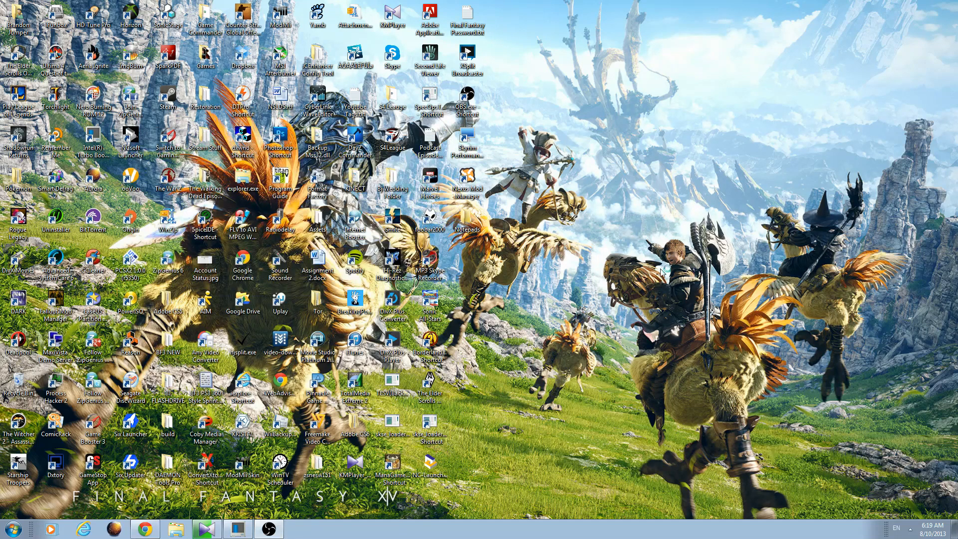
{"action": "mouse_move", "coordinate": [667, 220]}
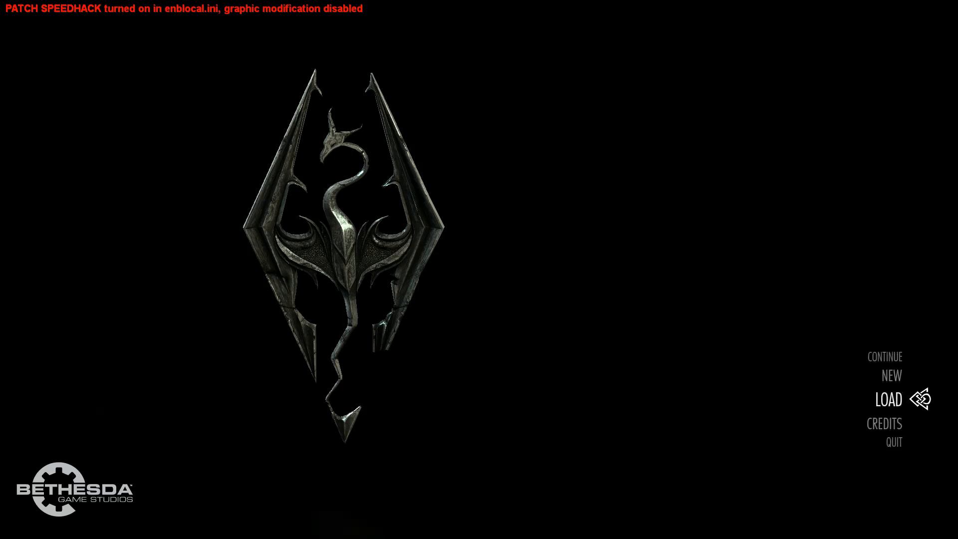
Load the top save, 047 Dragonsreach, from Skyrim's main menu
{"action": "left_click", "coordinate": [887, 399]}
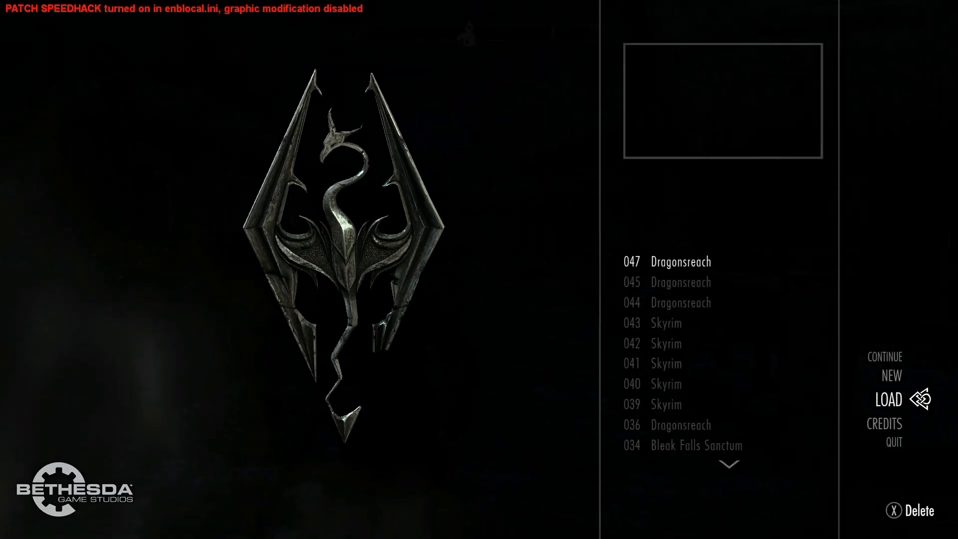
{"action": "left_click", "coordinate": [679, 261]}
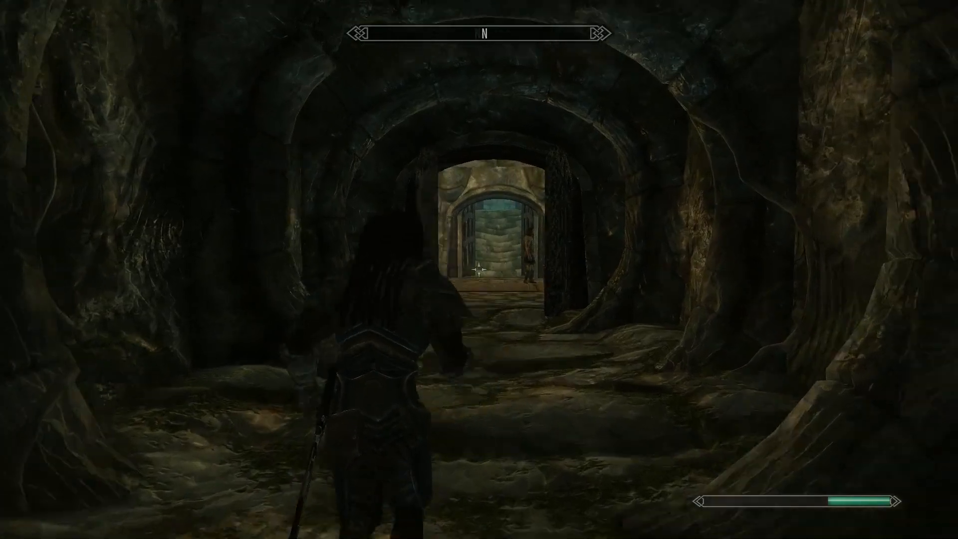
Walk forward through the tunnel door into the stone hall with the glowing blue well
{"action": "key", "text": "w"}
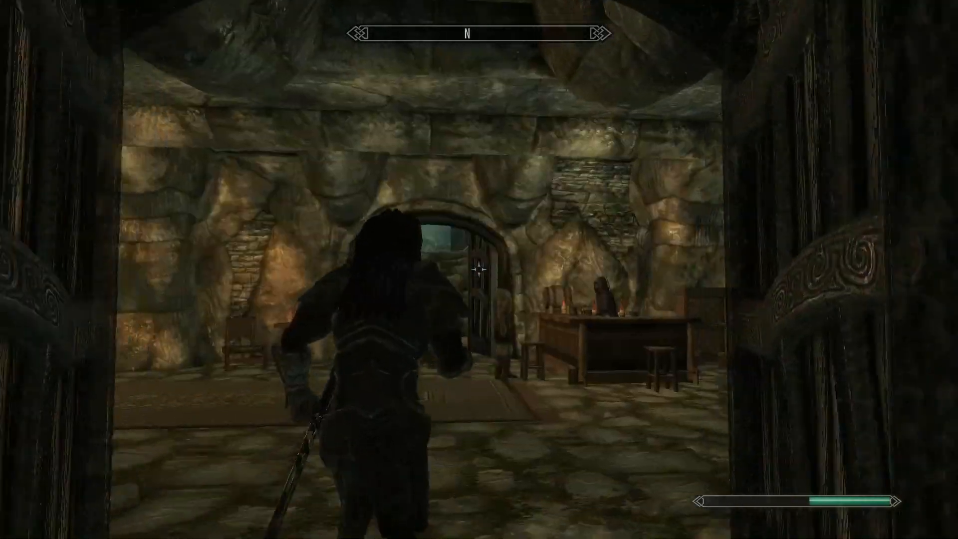
{"action": "mouse_move", "coordinate": [479, 270]}
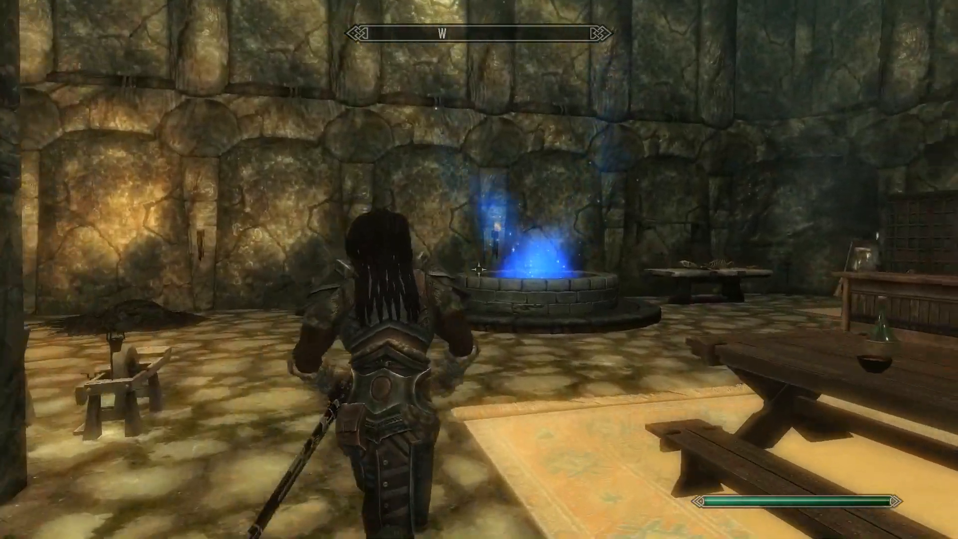
{"action": "key", "text": "w"}
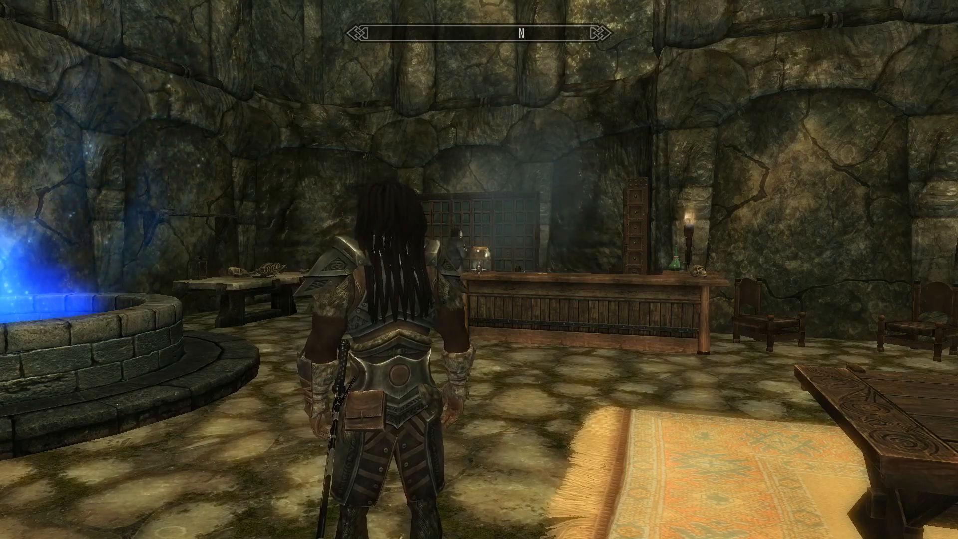
{"action": "key", "text": "w"}
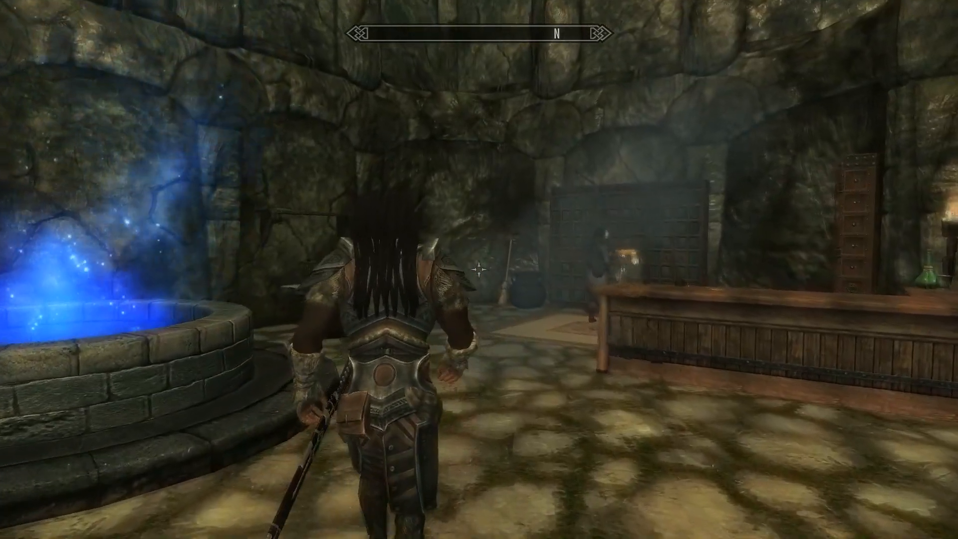